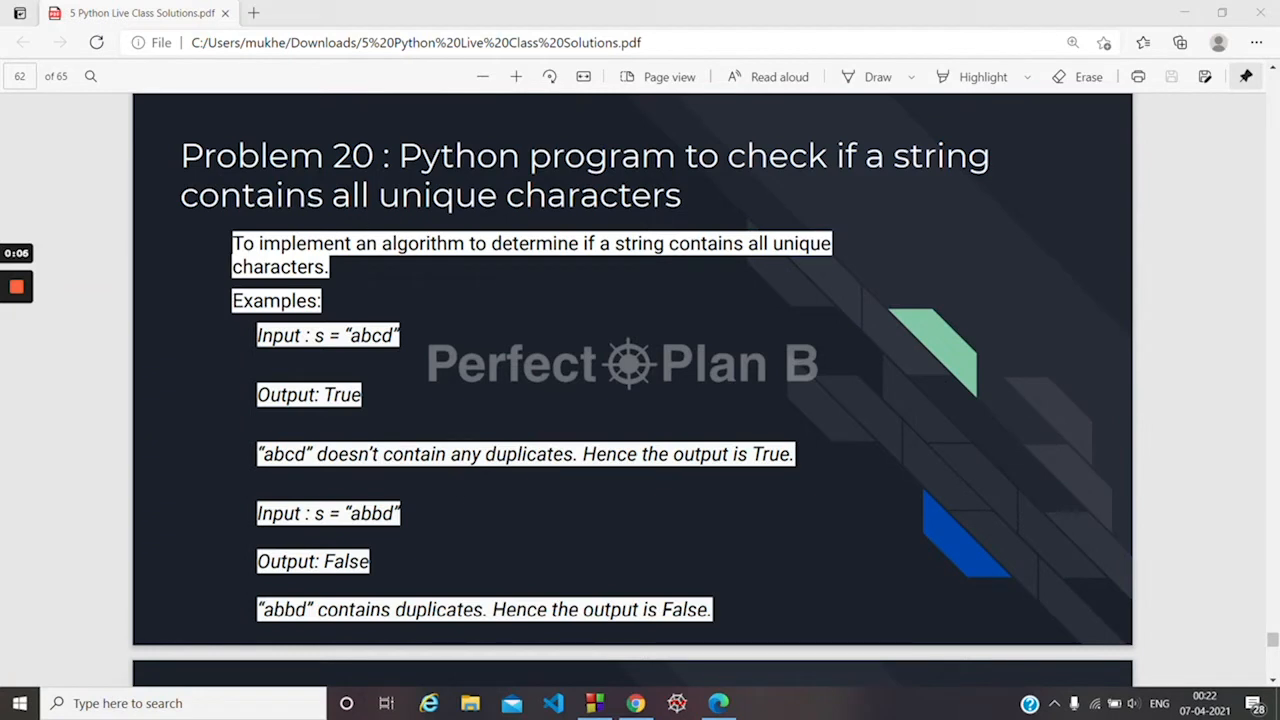
mouse_move(450, 326)
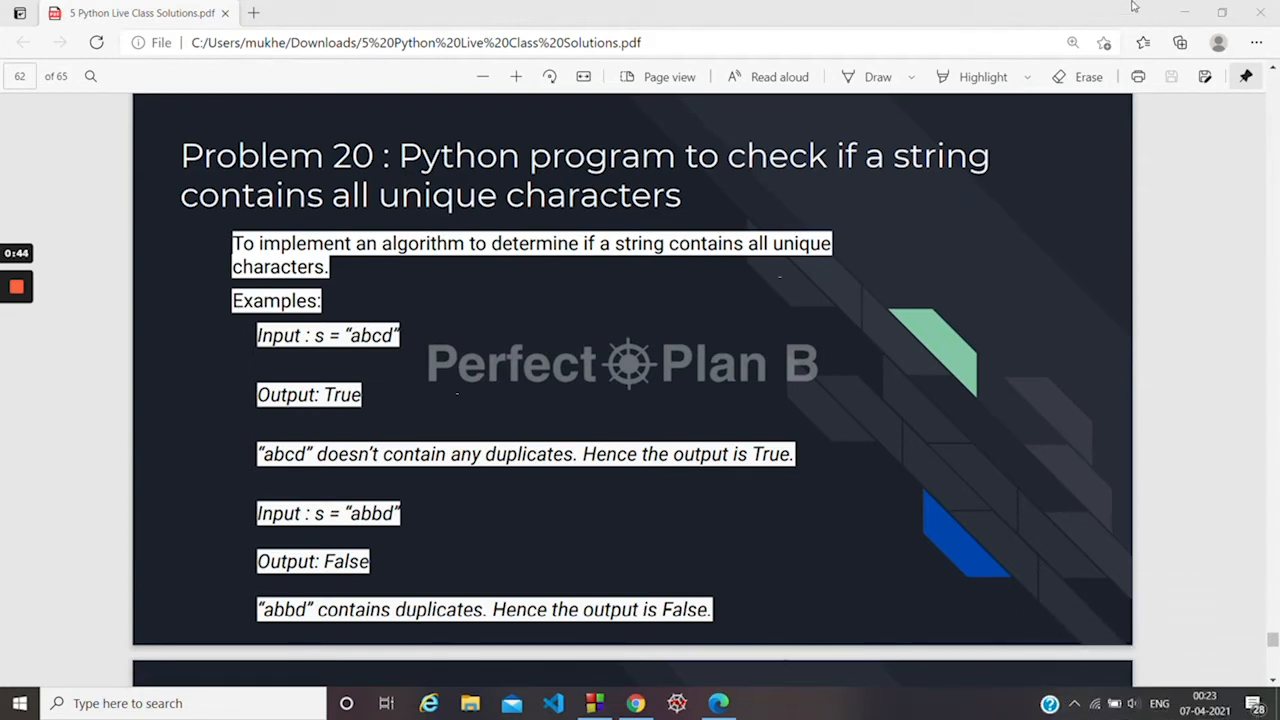
mouse_move(1185, 15)
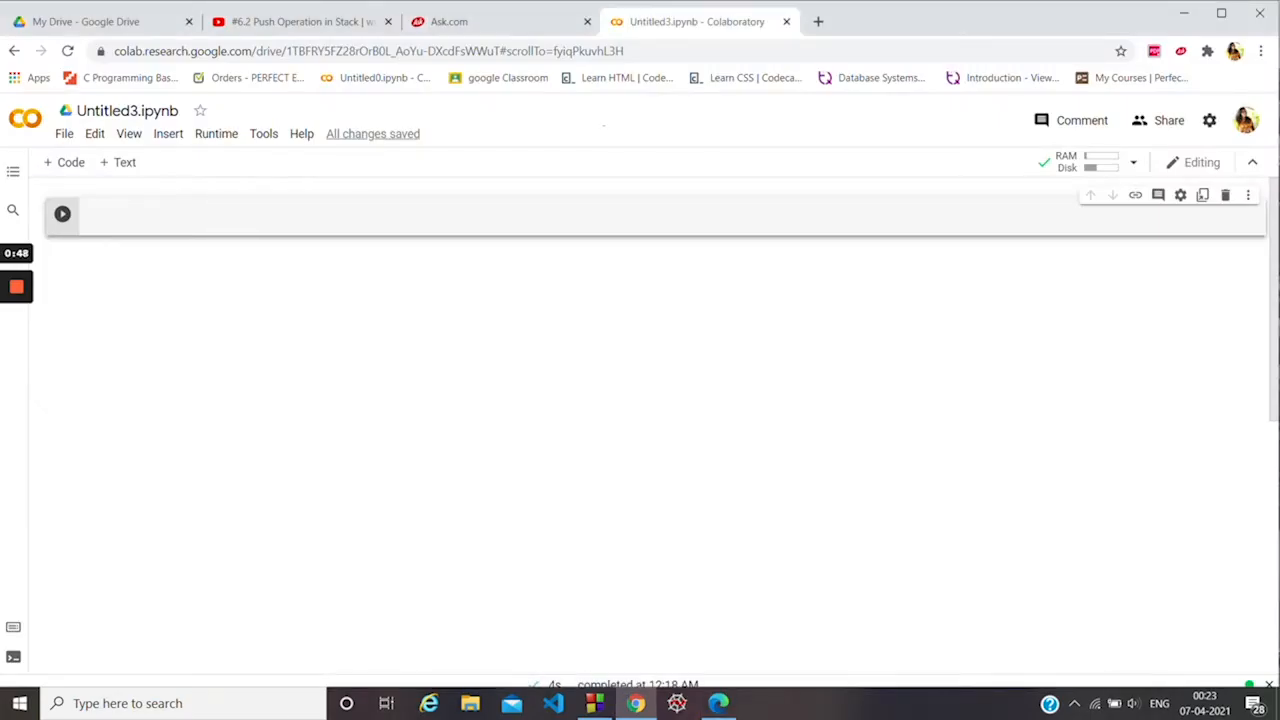
Define isUniquecharacter(s): with sorted(s) as its first body line, then begin the for loop.
text(def)
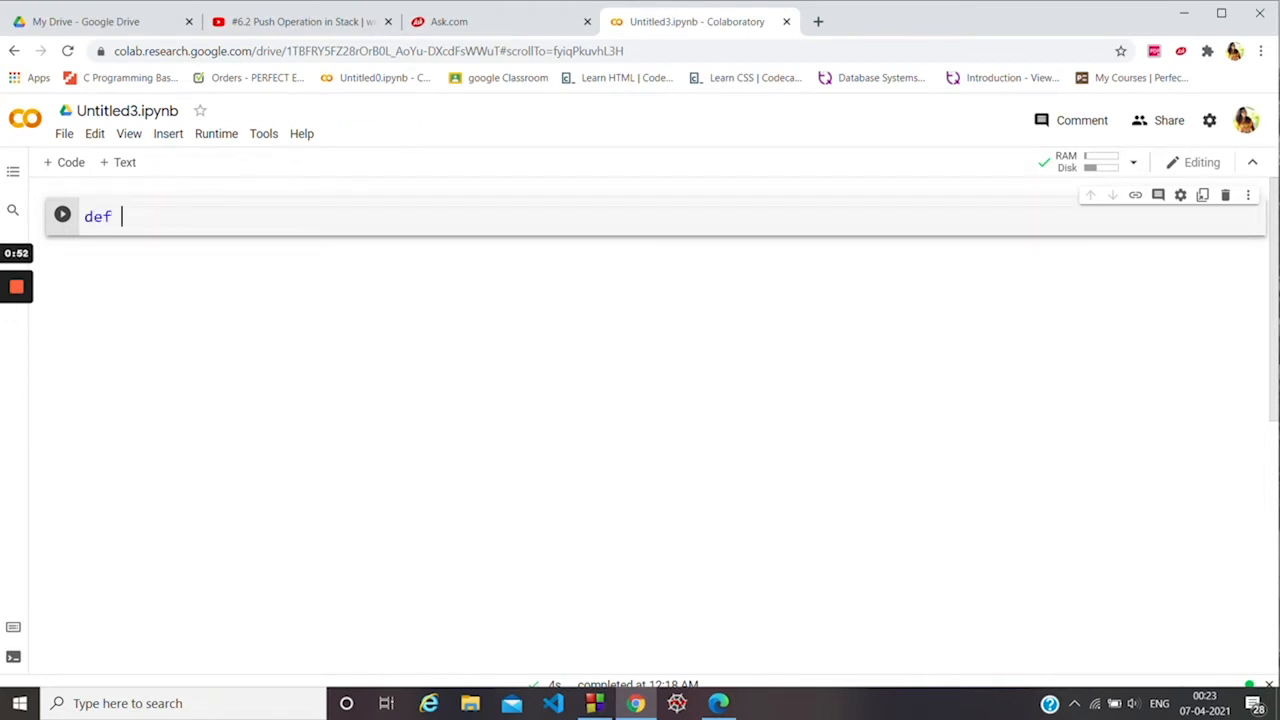
text(isu)
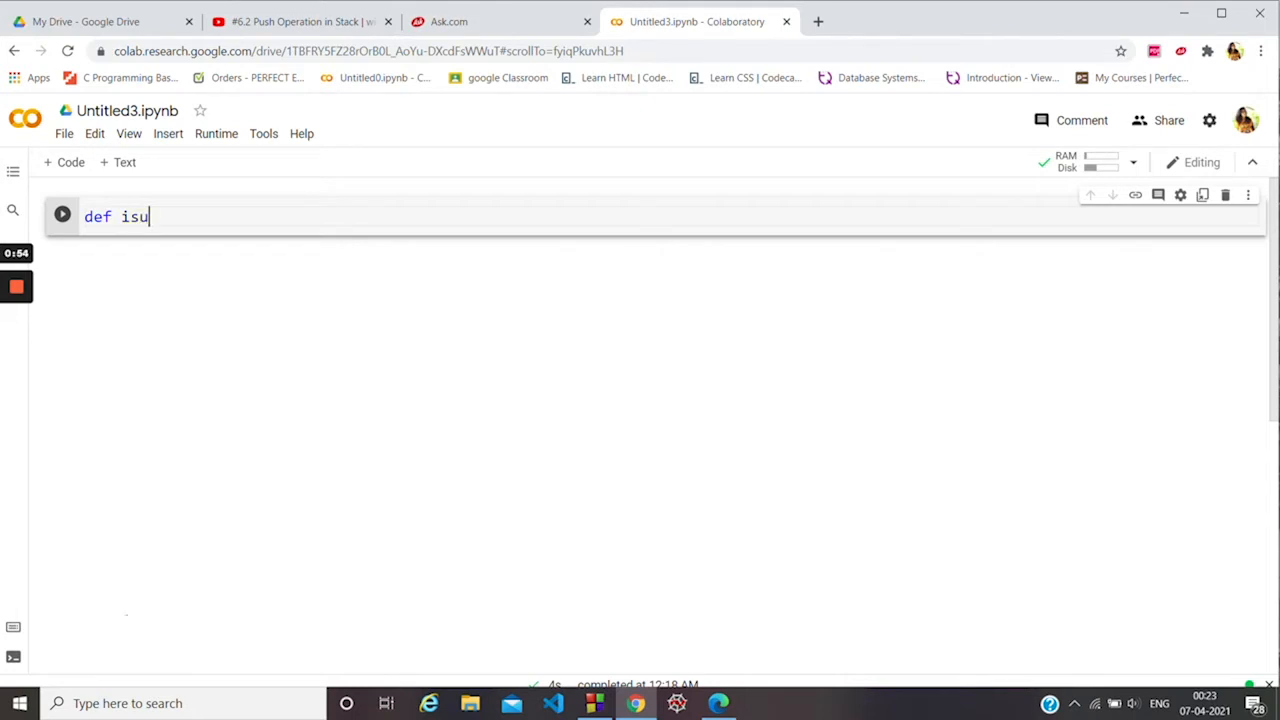
text(niquecharacter)
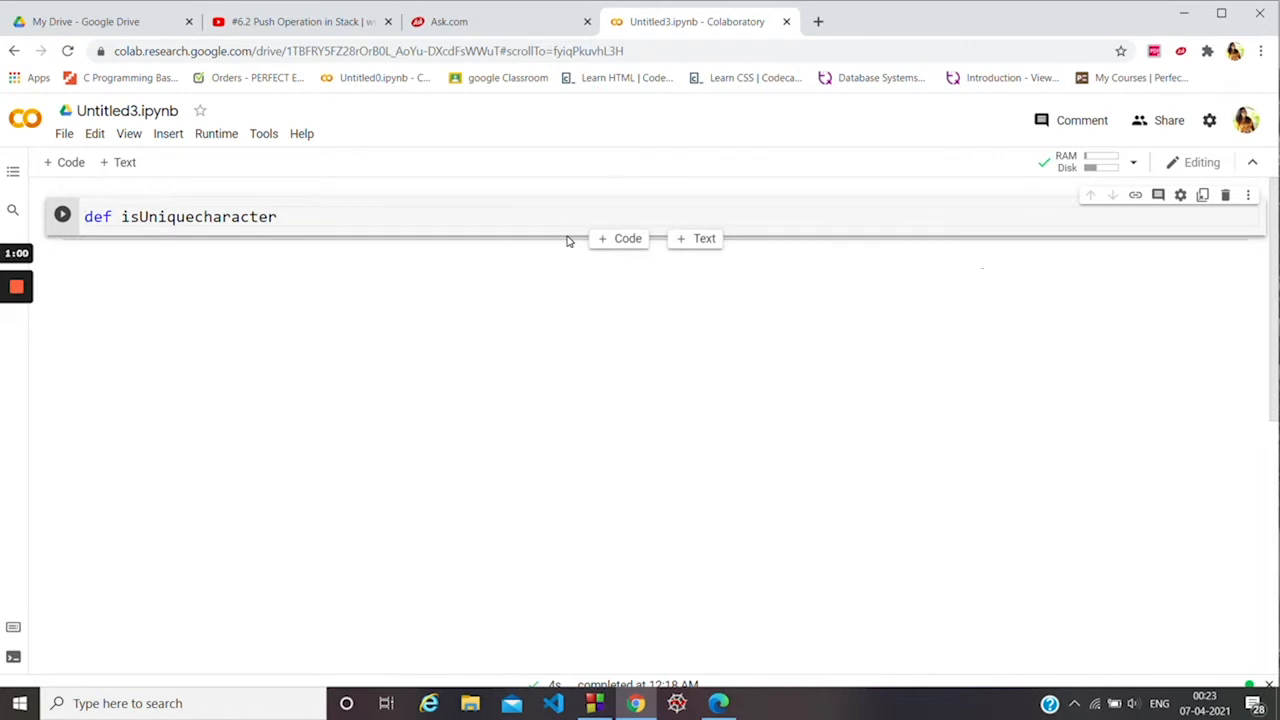
text((s))
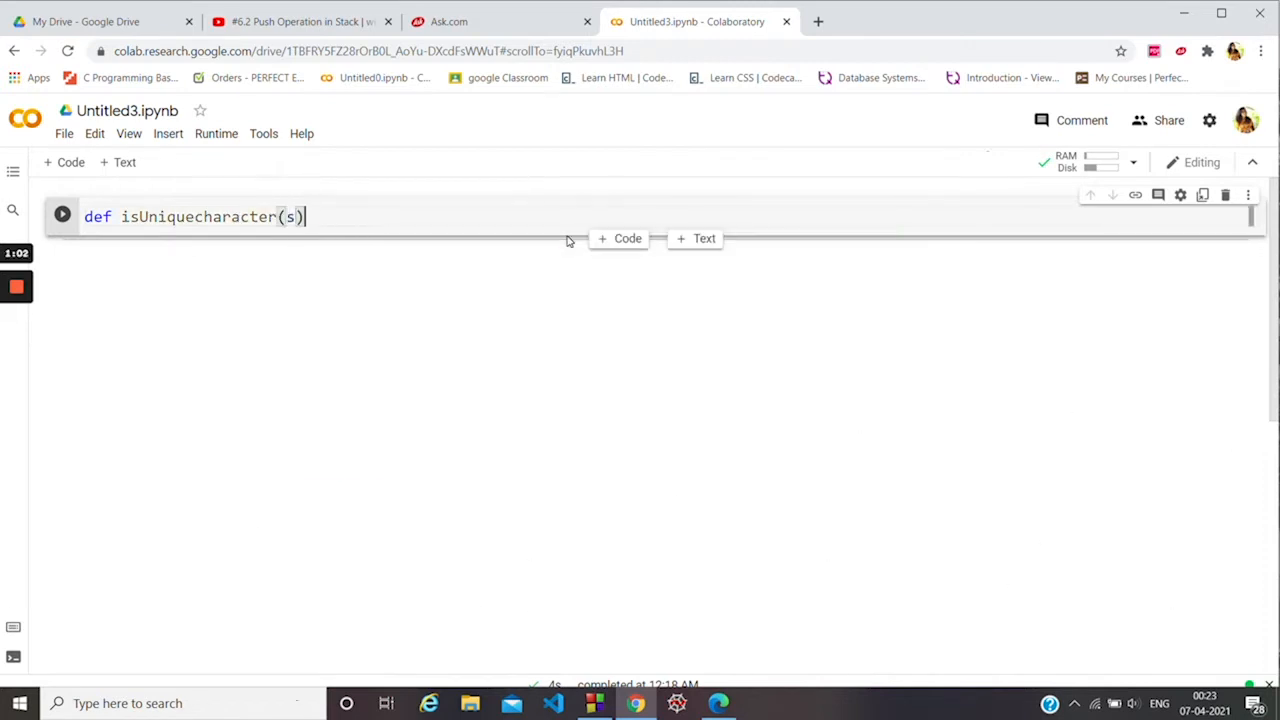
key(Enter)
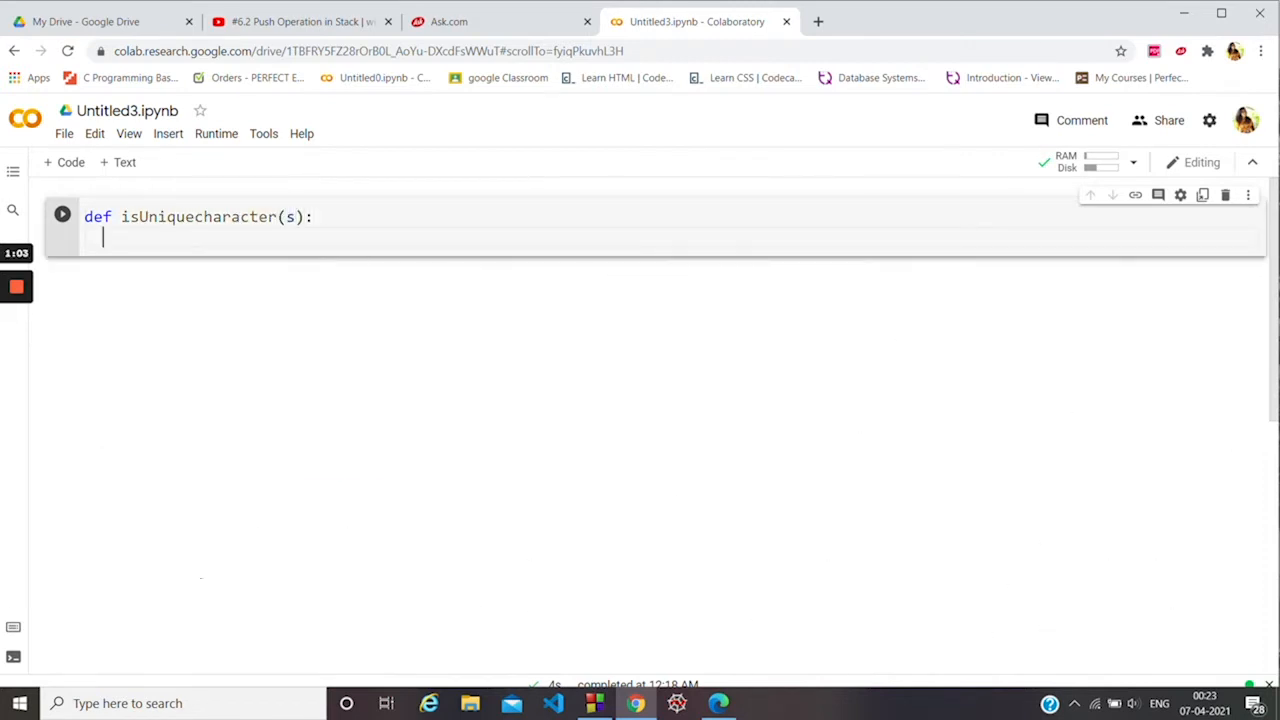
text(s)
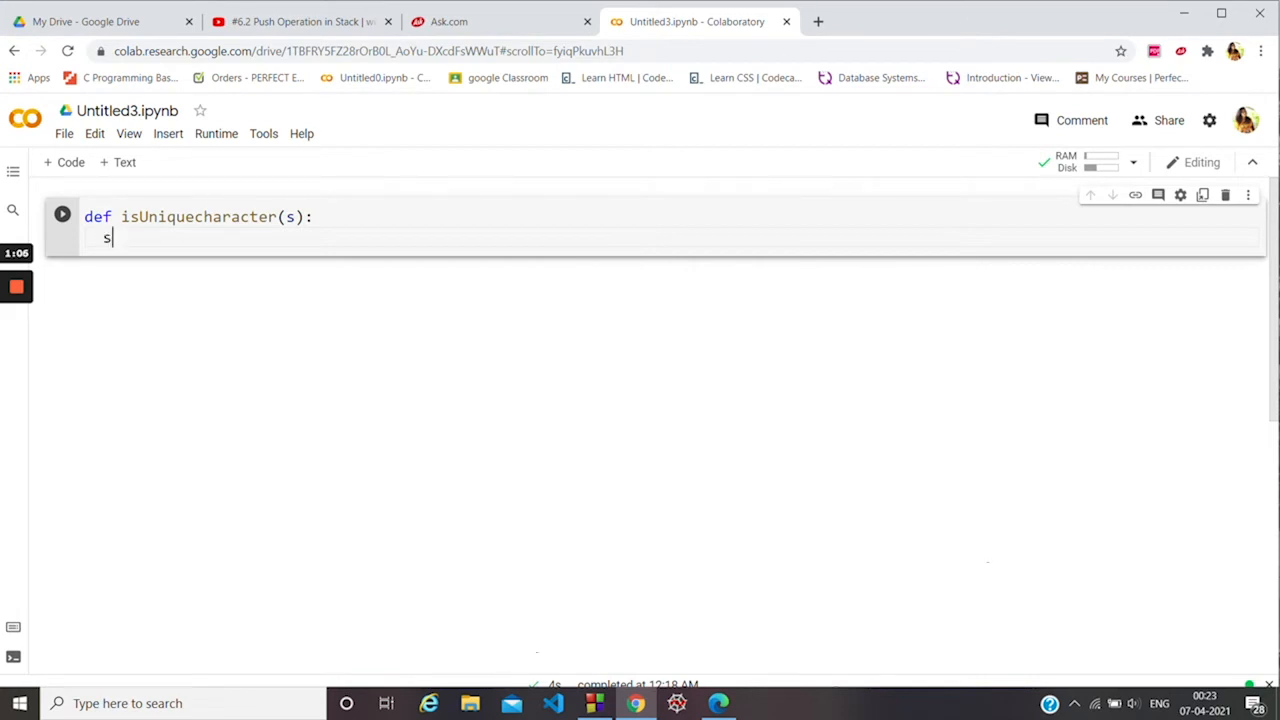
text(orted)
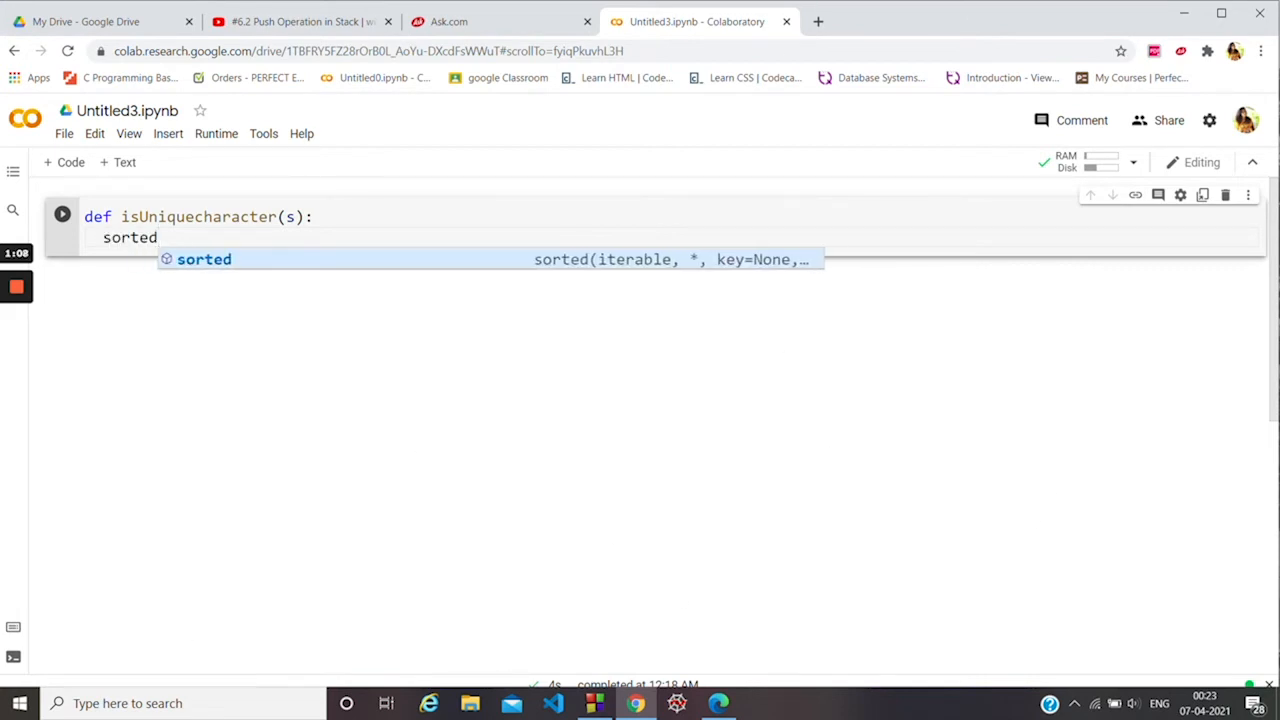
text((s))
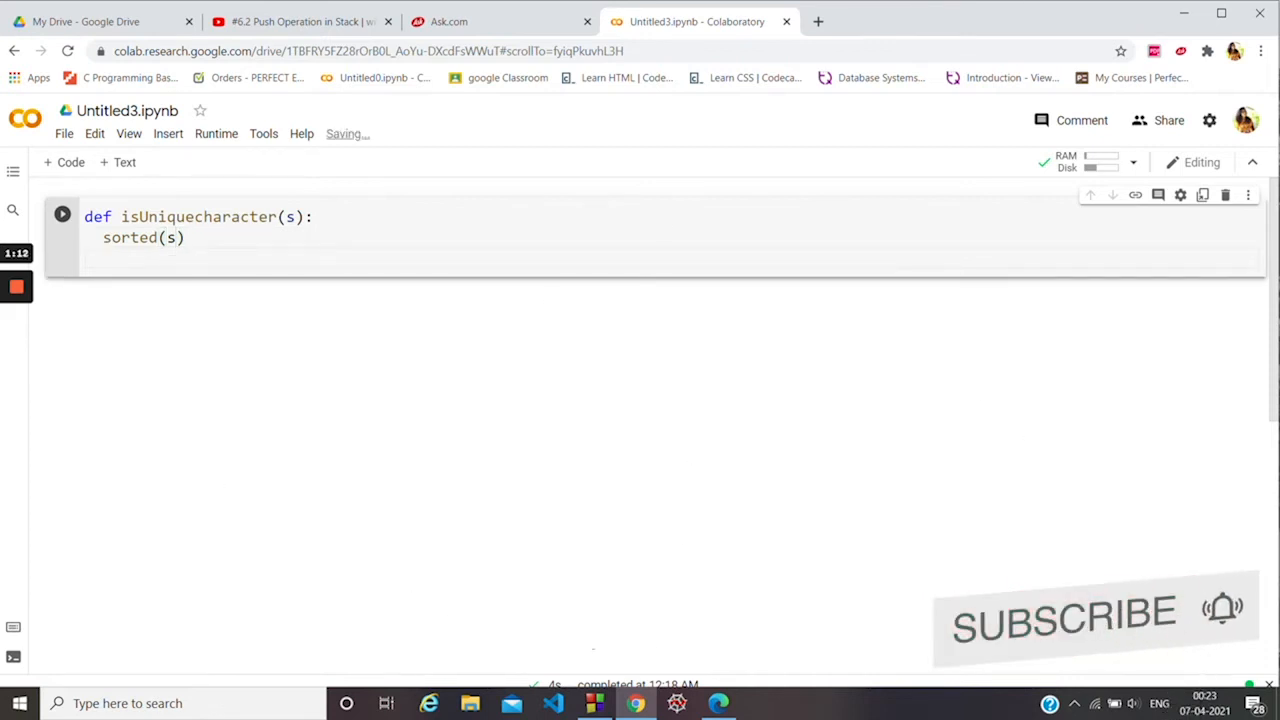
text(for i in ra)
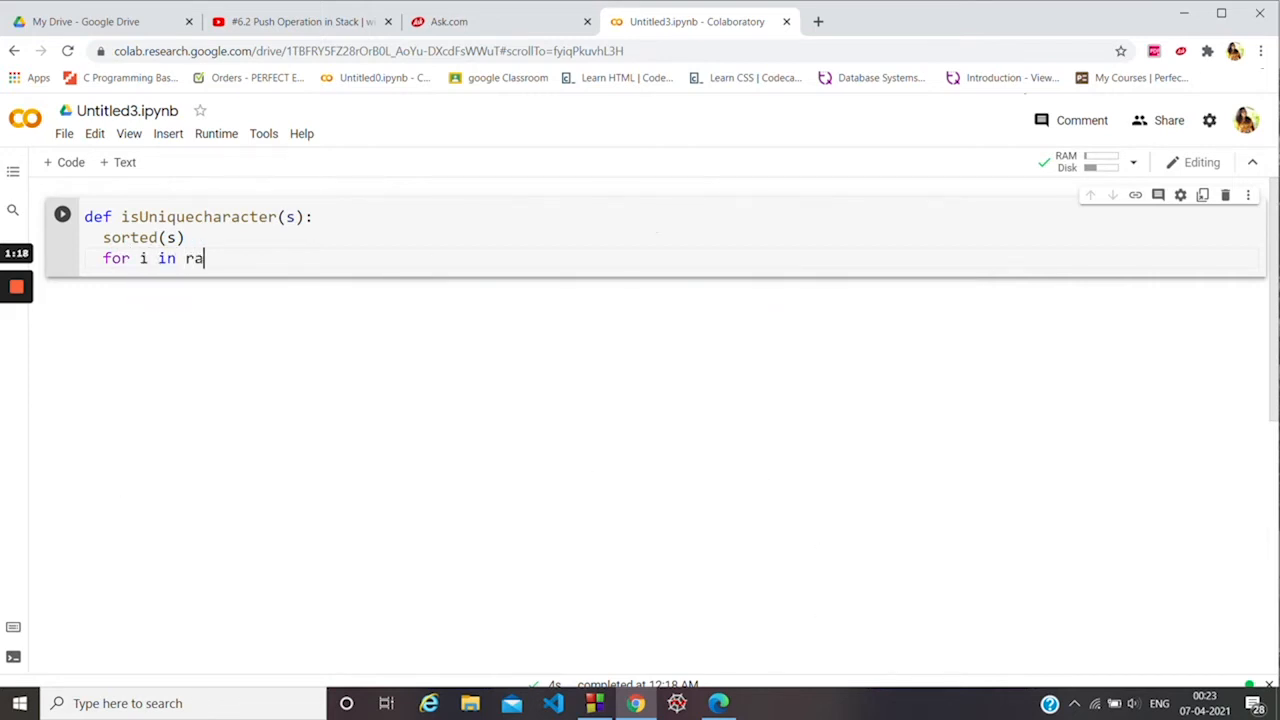
Complete the loop header as for i in range(len(s)-1):.
text(nge()
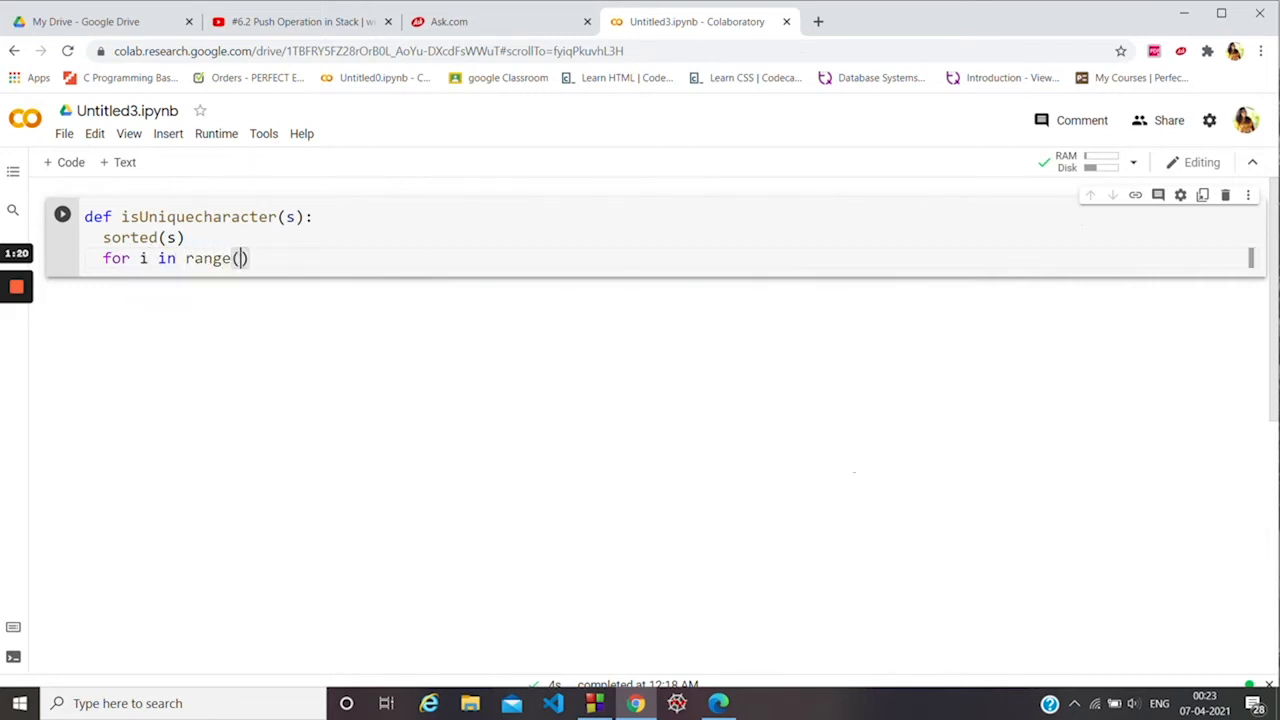
text(len(s))
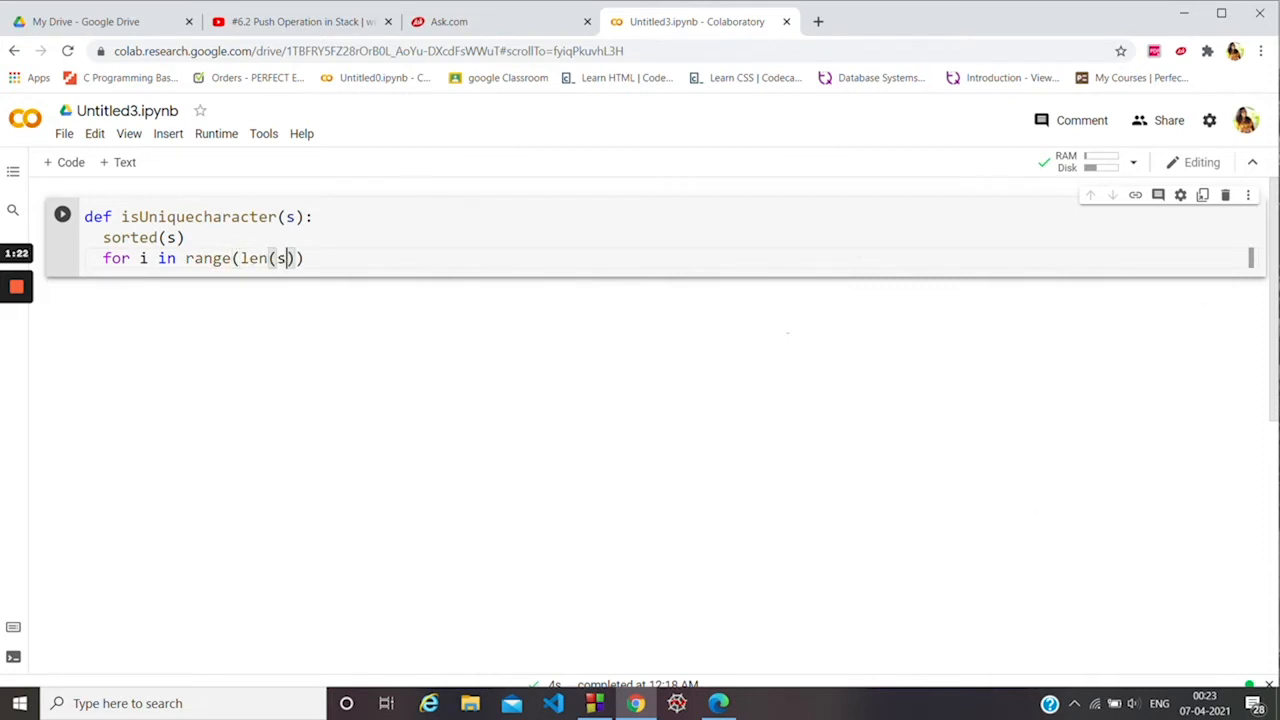
text(-)
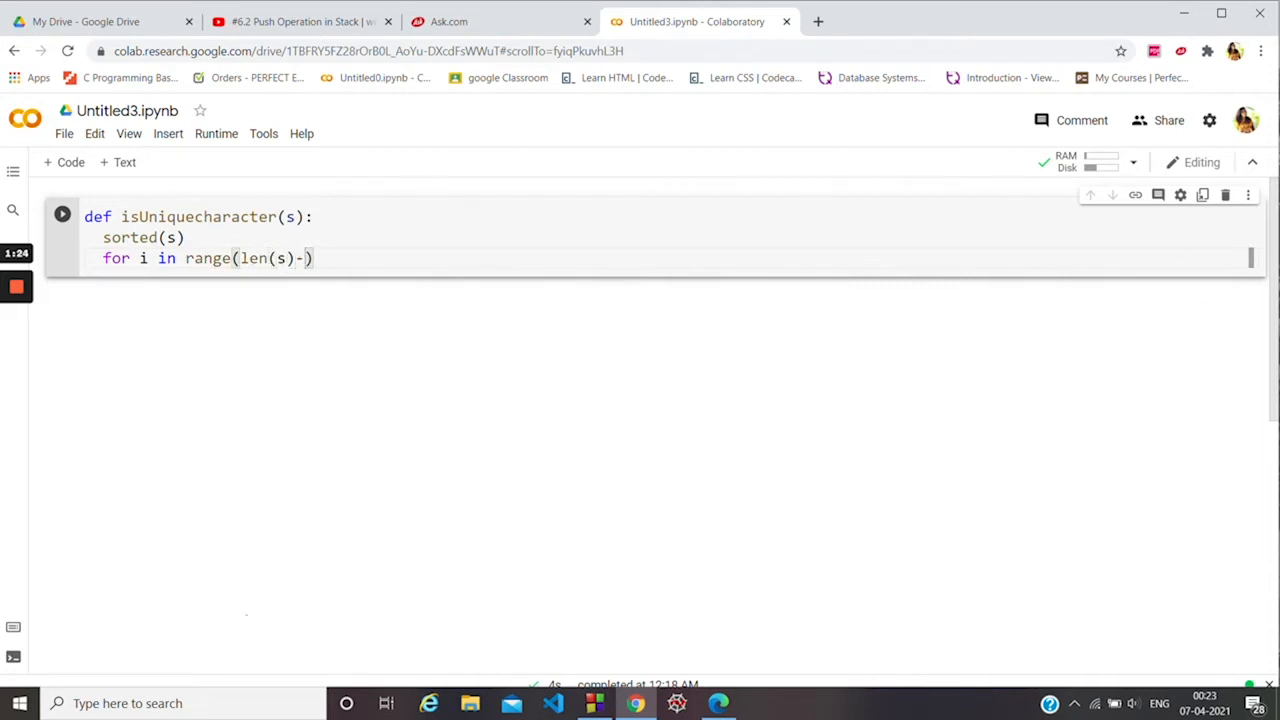
text(1)
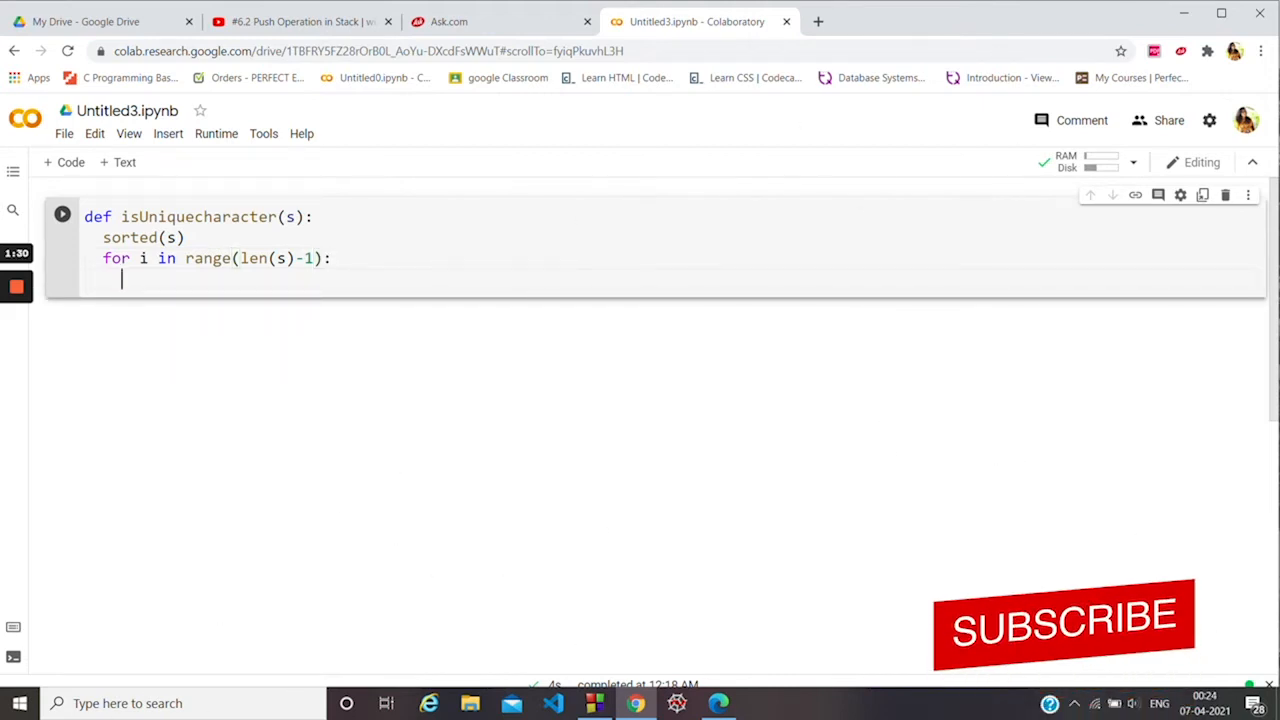
Add the nested check if s[i]==s[i+1]: inside the loop.
text(if)
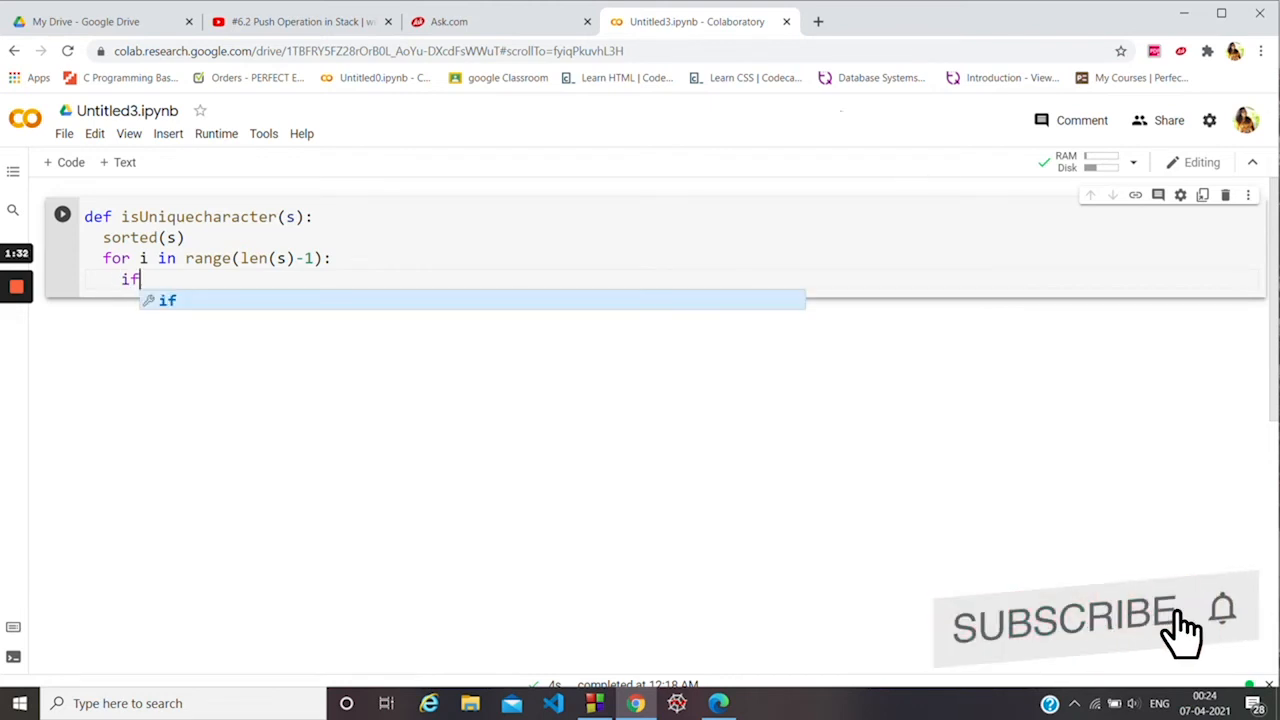
text(s[i])
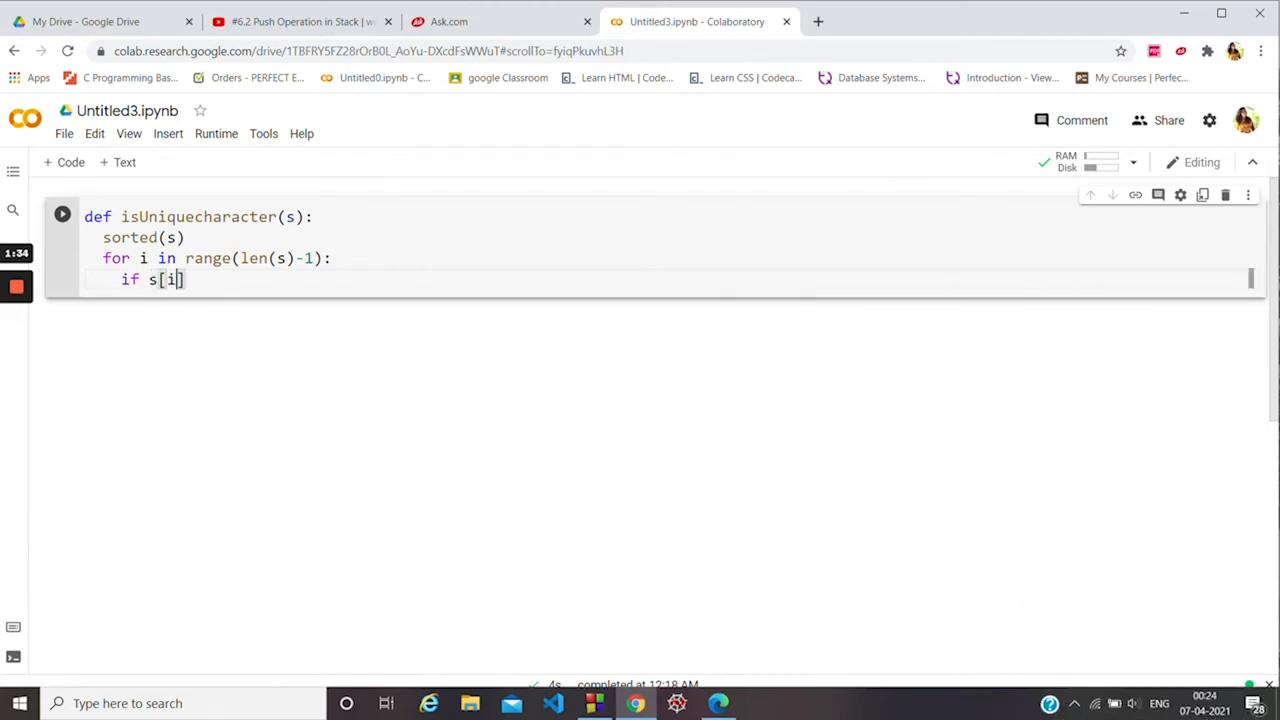
text(]==s)
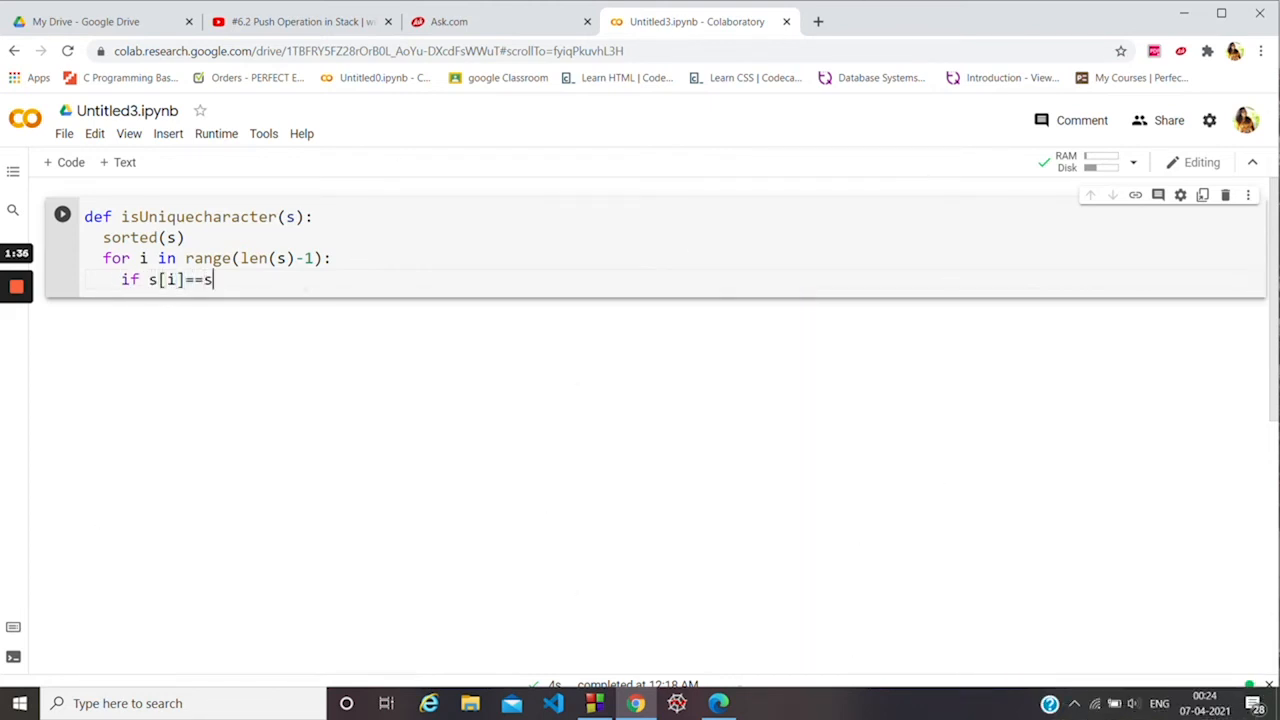
text([i+1])
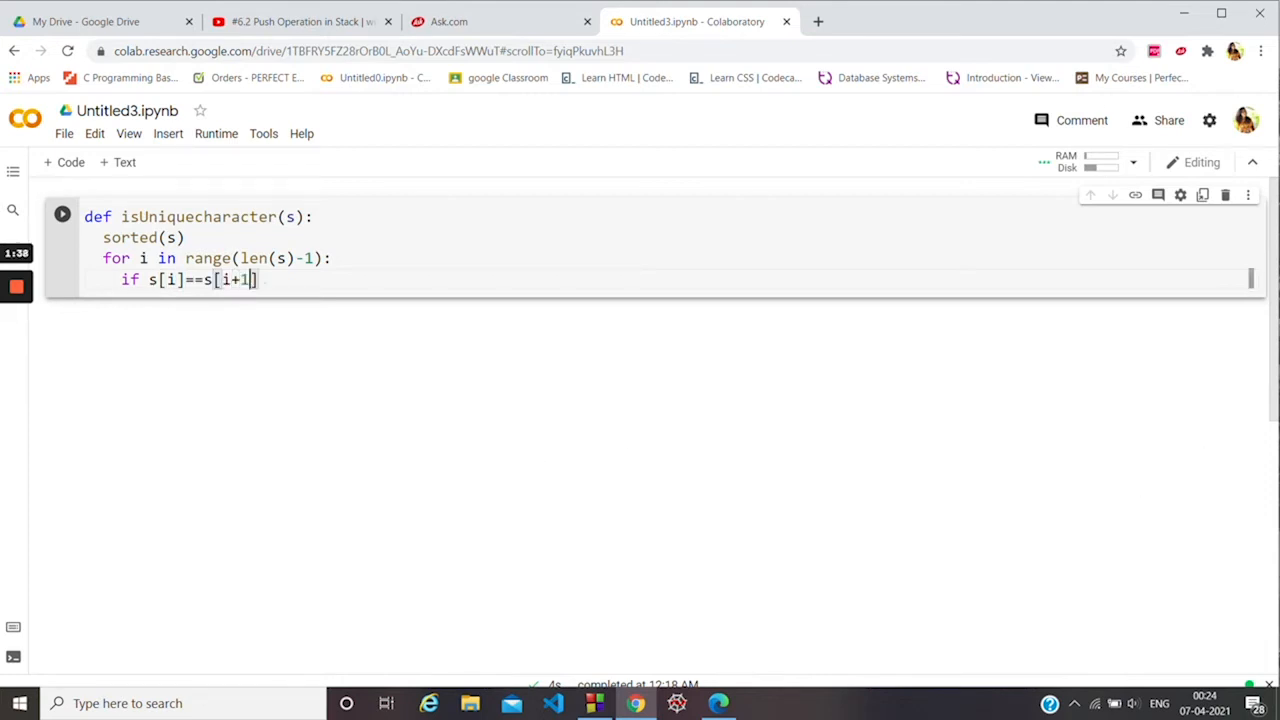
text(:)
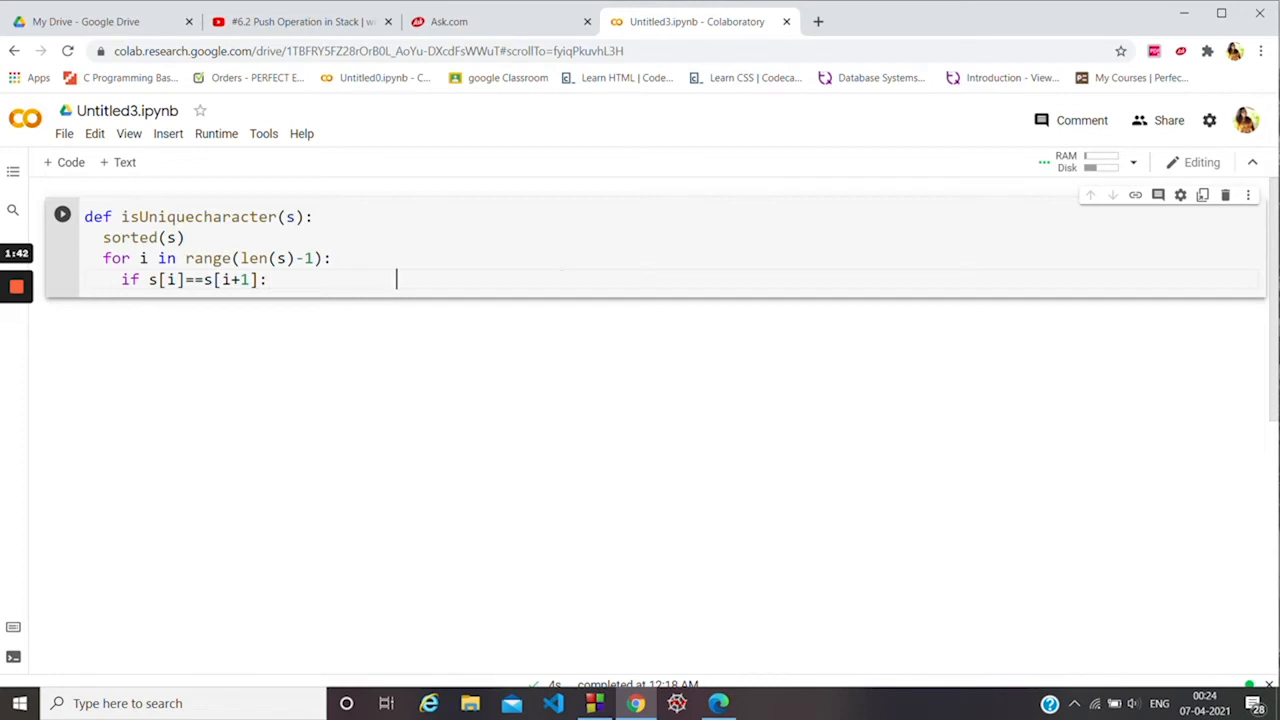
Add a comment noting the check for whether the string contains duplicates.
text(#)
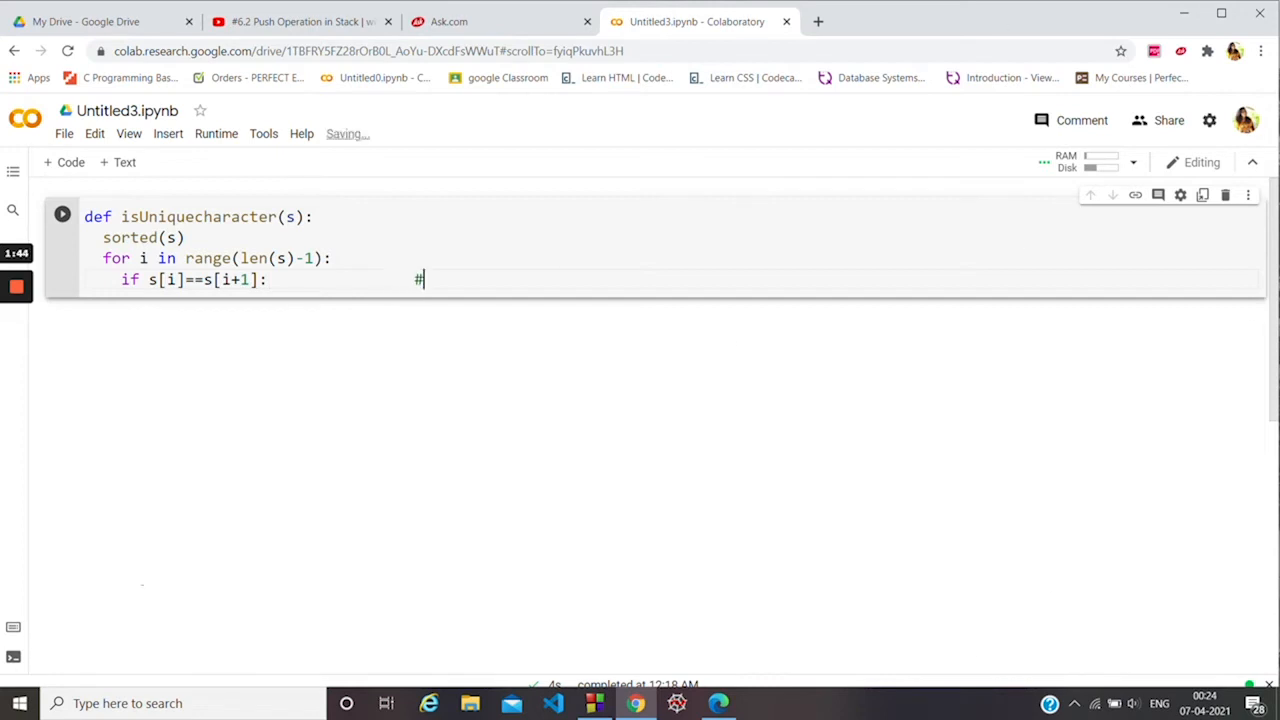
text(checks whe)
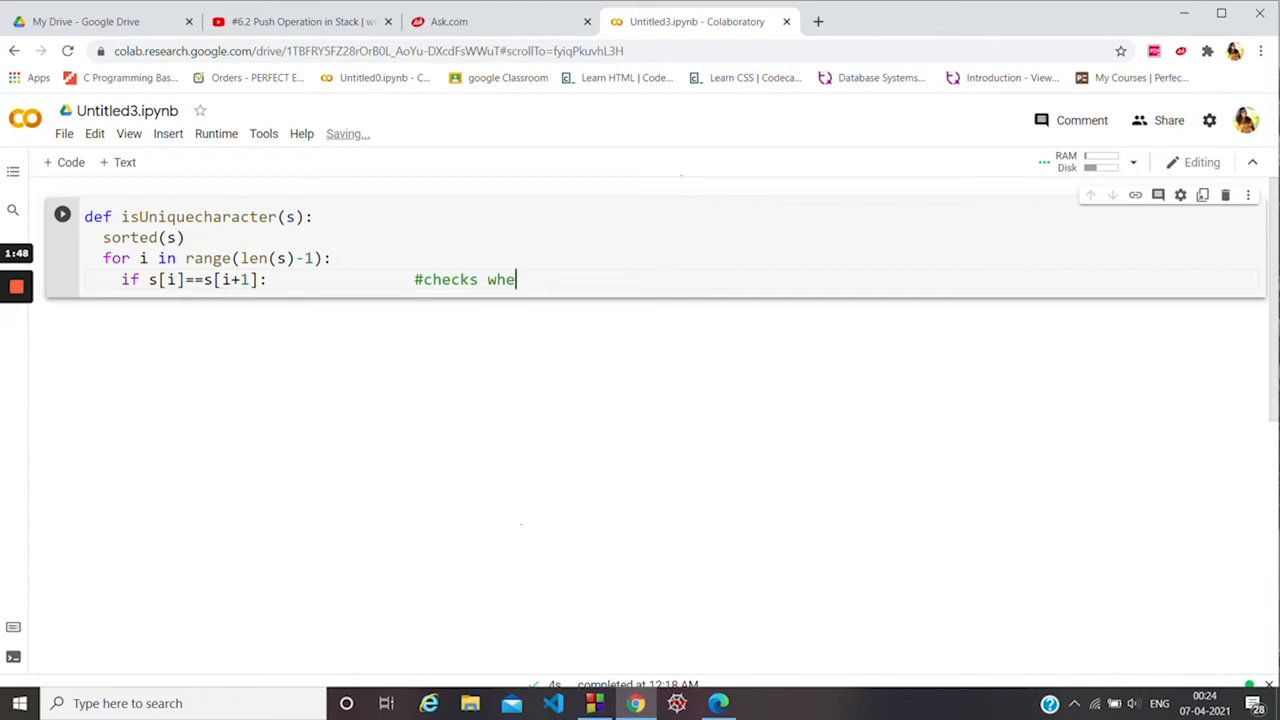
text(ther the)
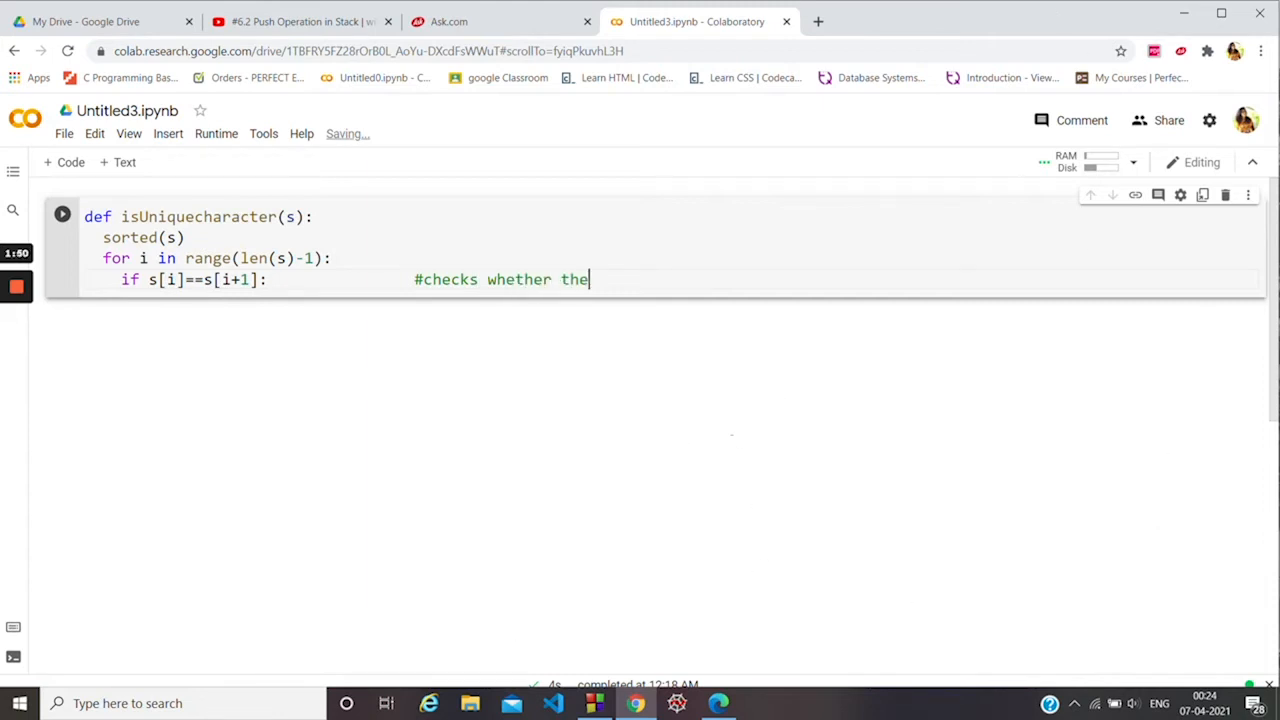
text(string)
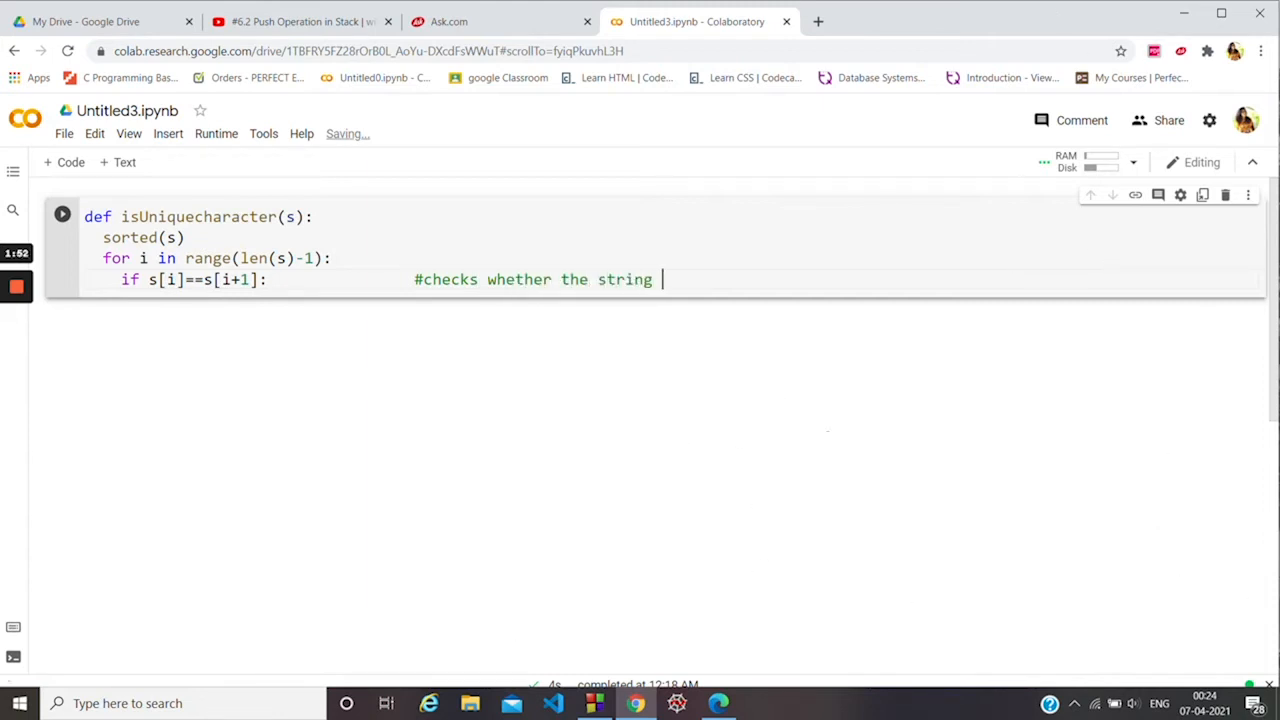
text(contains dupli)
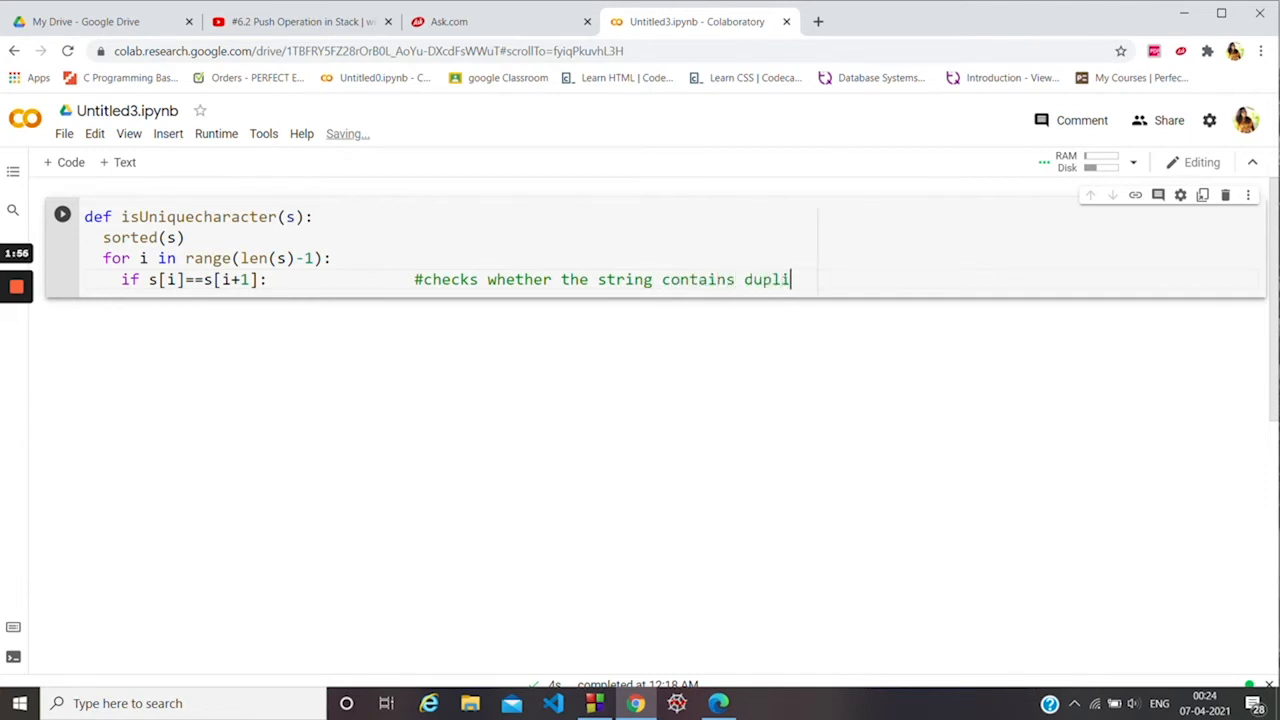
text(cates or not)
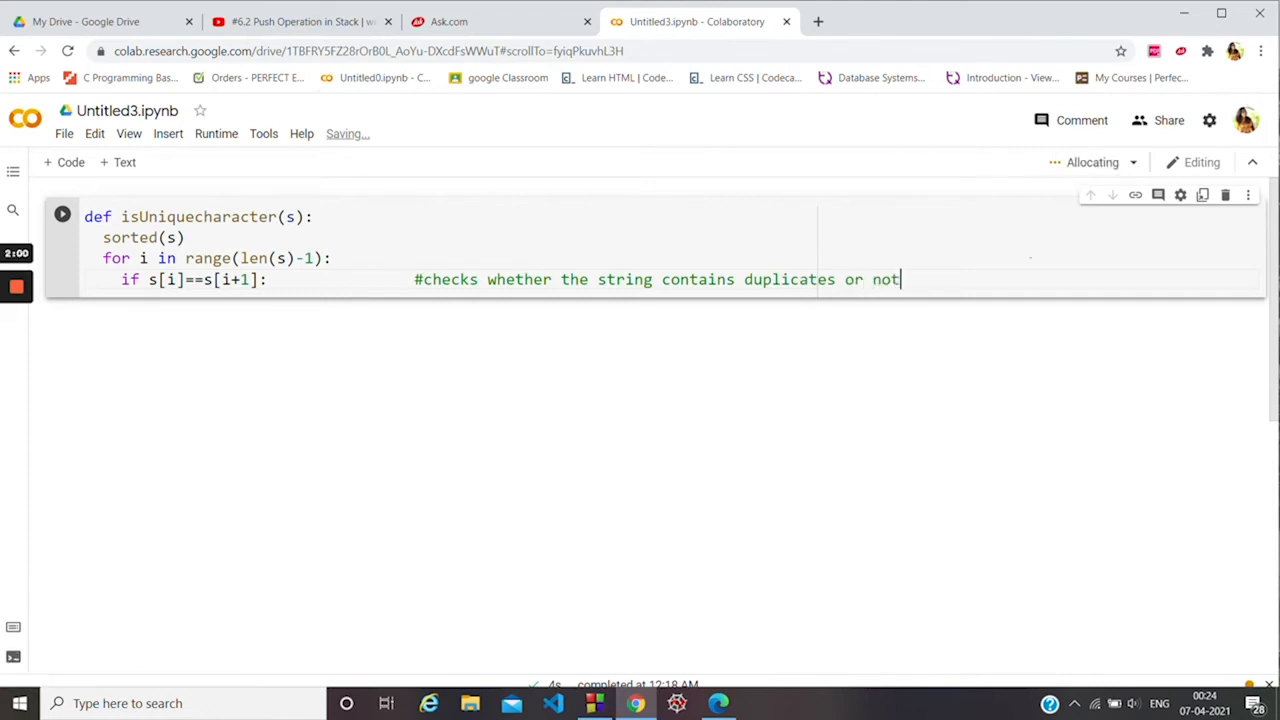
Write return False inside the if block and return True after the loop.
key(Enter)
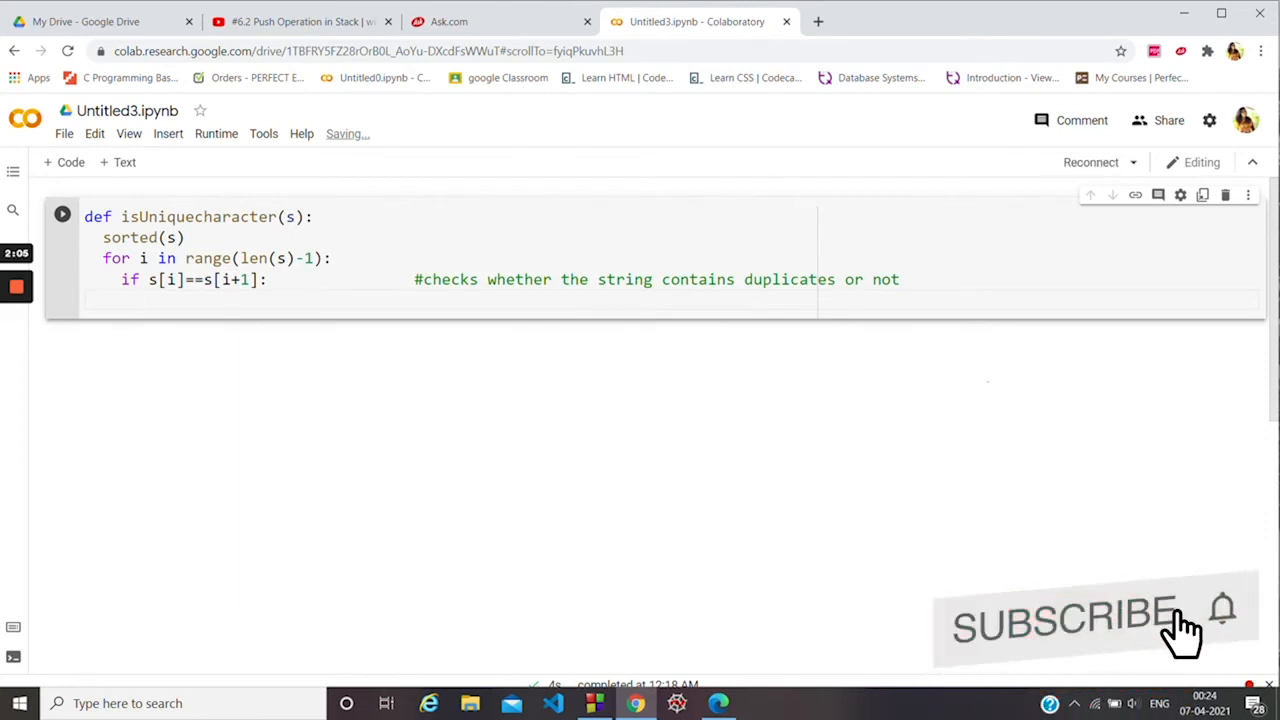
text(return)
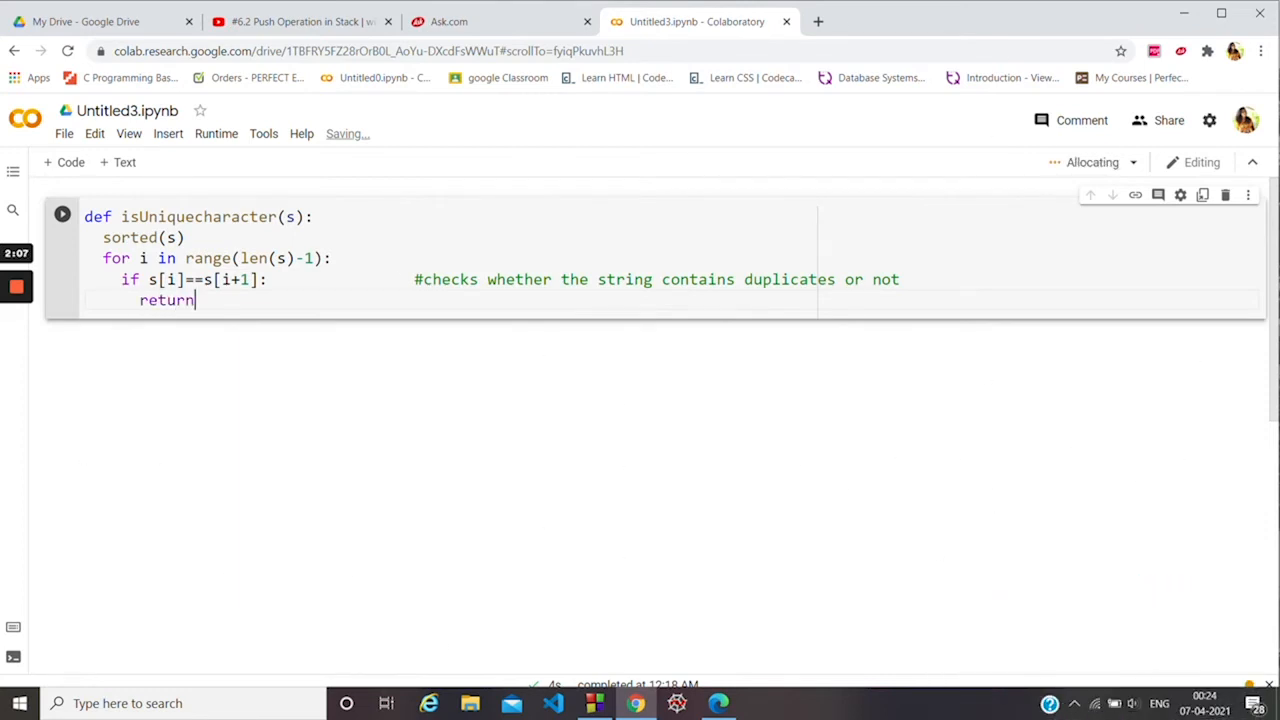
text(Fal)
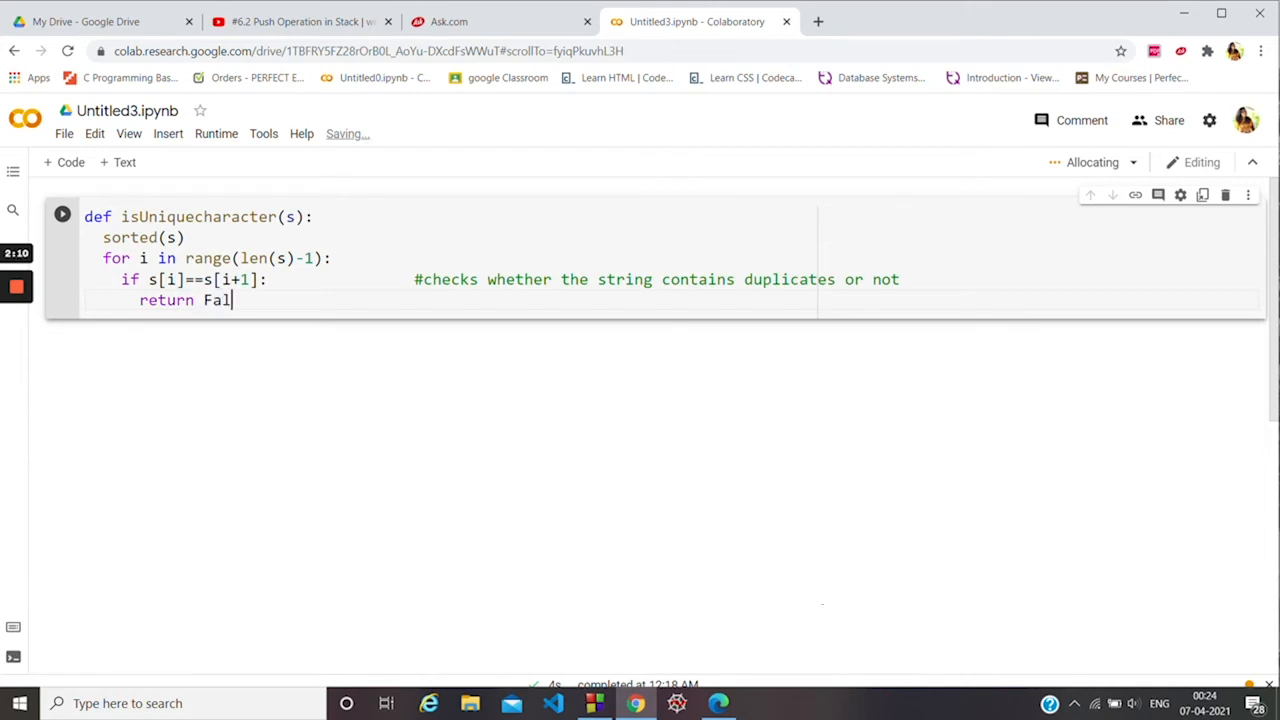
text(se)
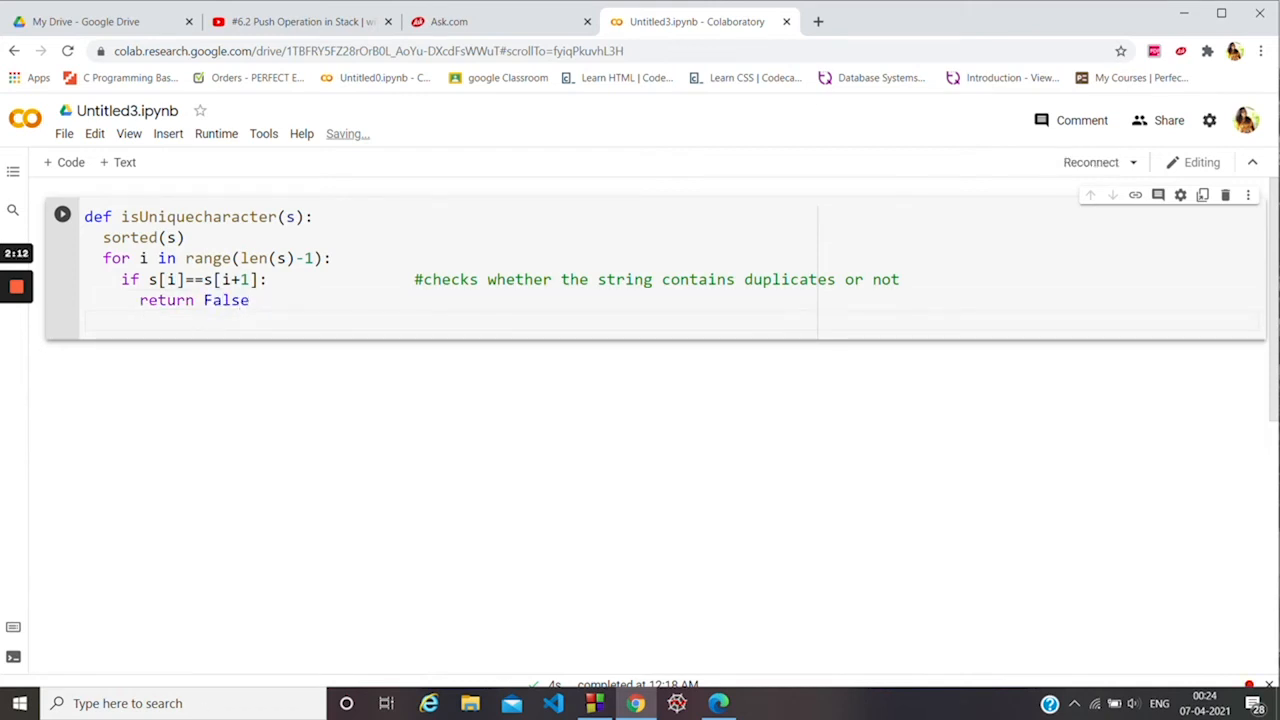
click(62, 214)
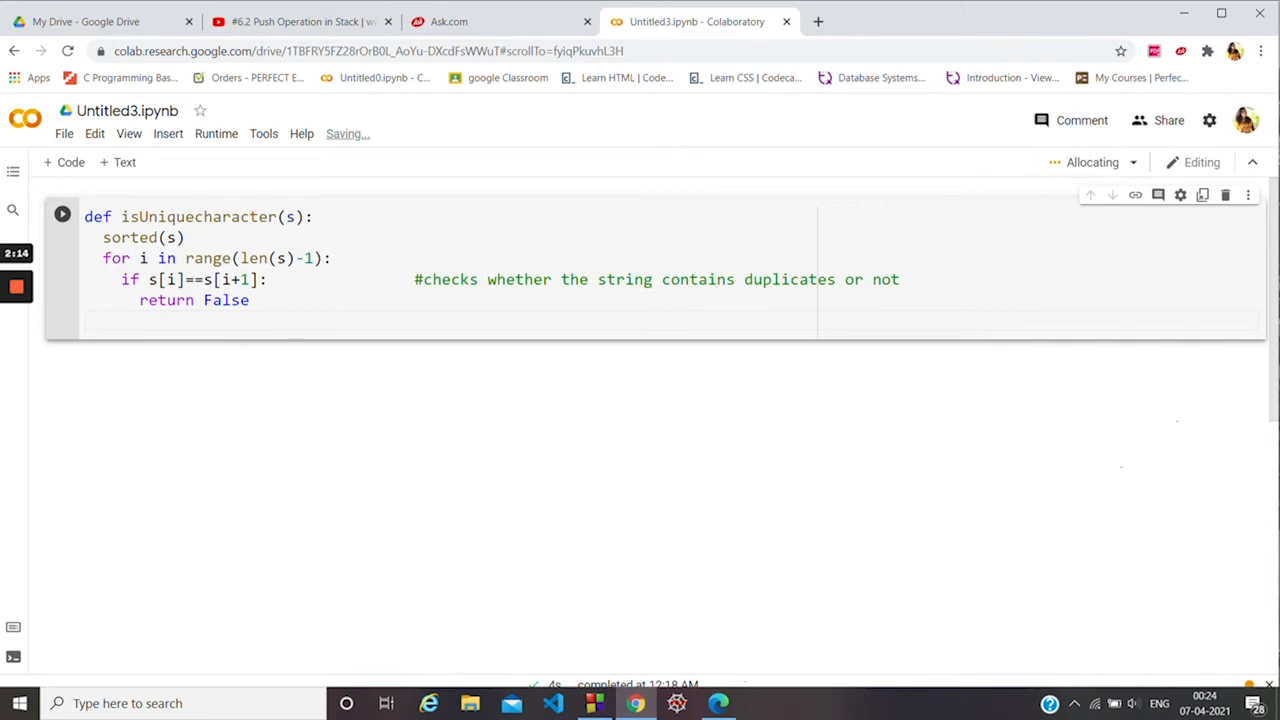
text(return True)
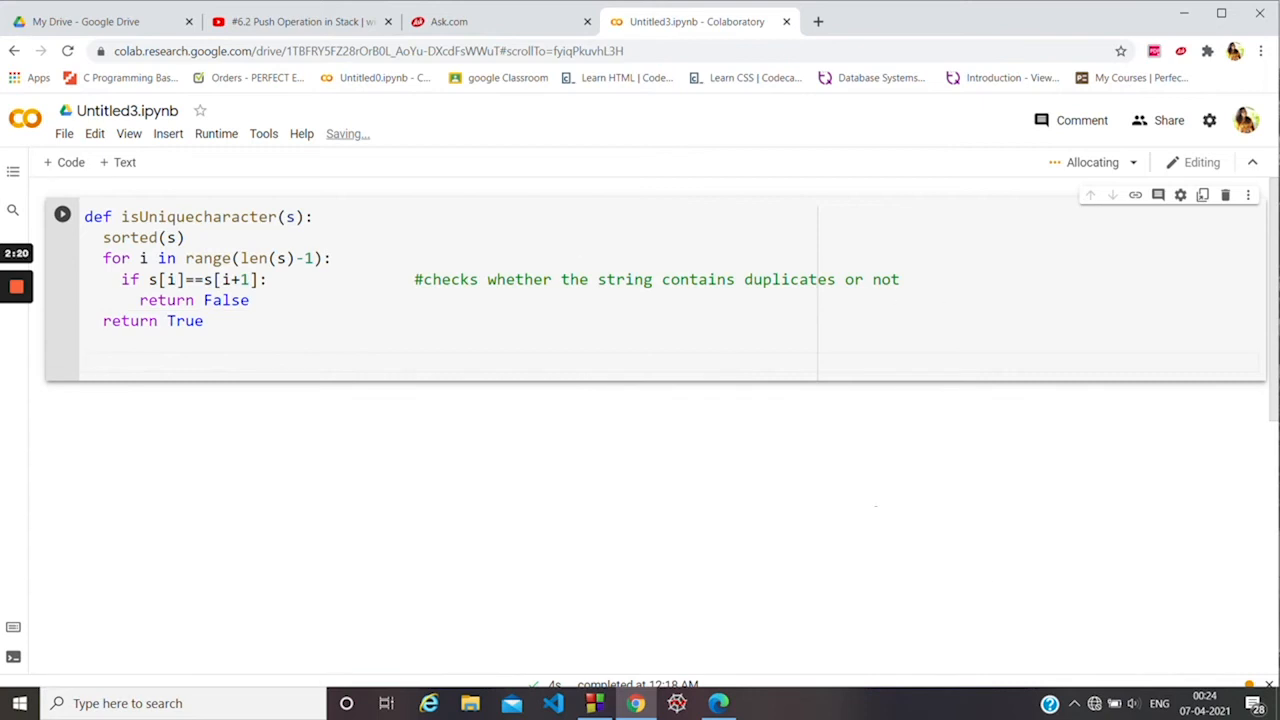
Below the function, read the input string with s=input().lower().
text(s=)
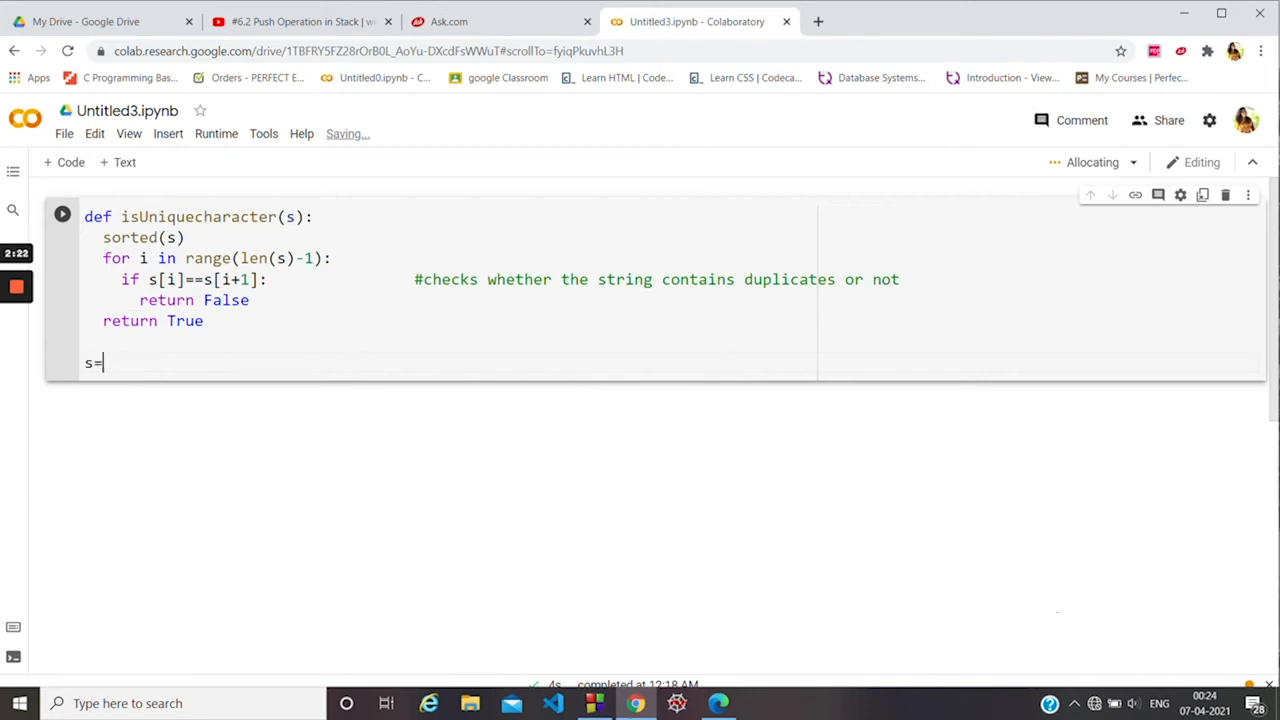
text(input)
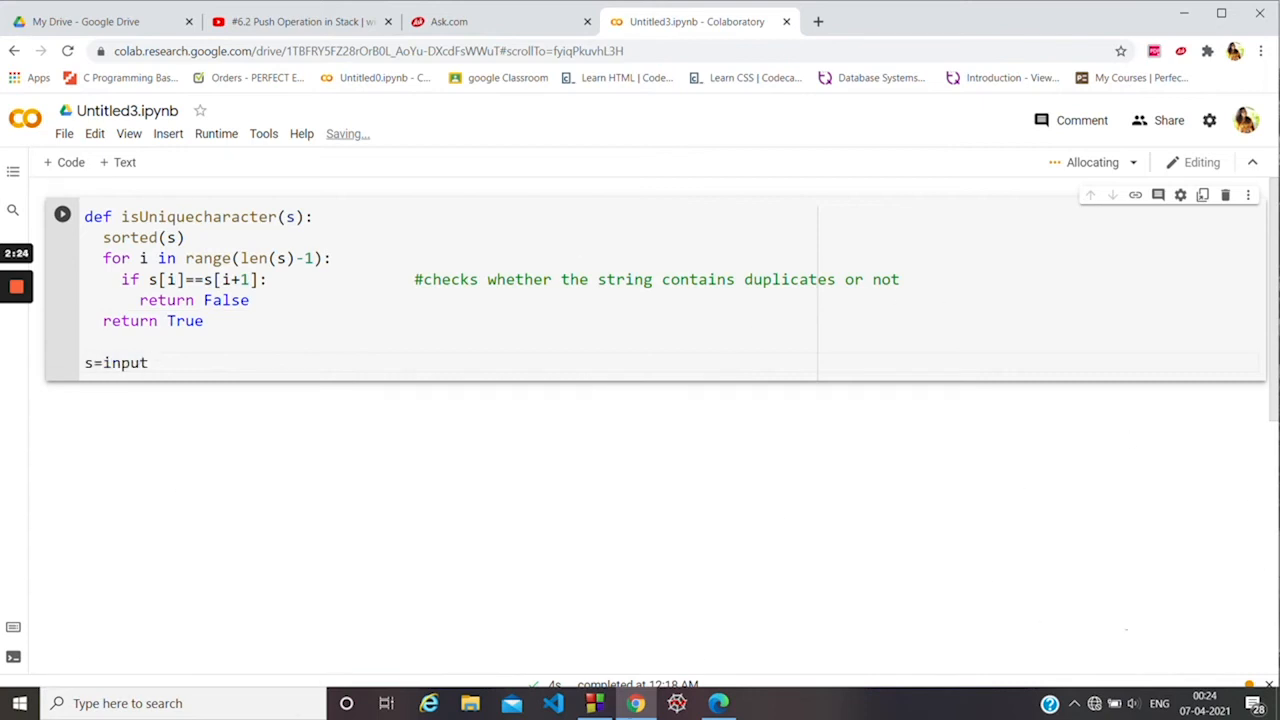
text(().l)
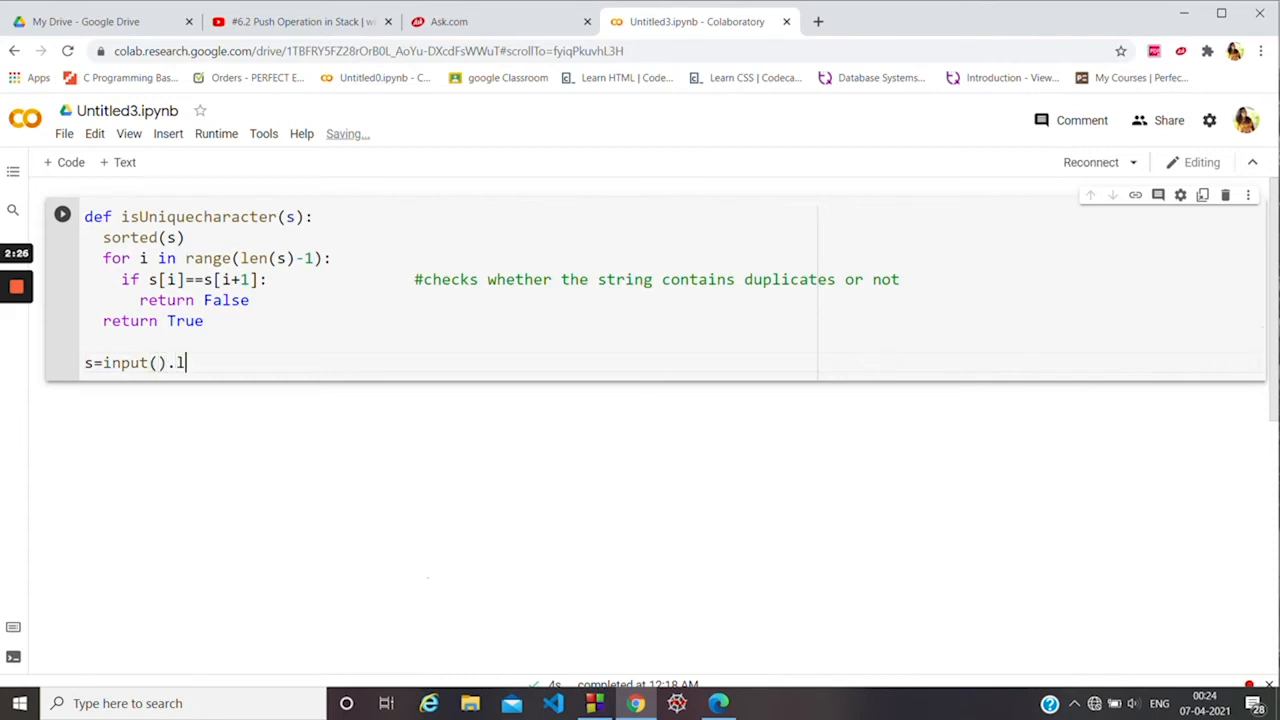
text(ower())
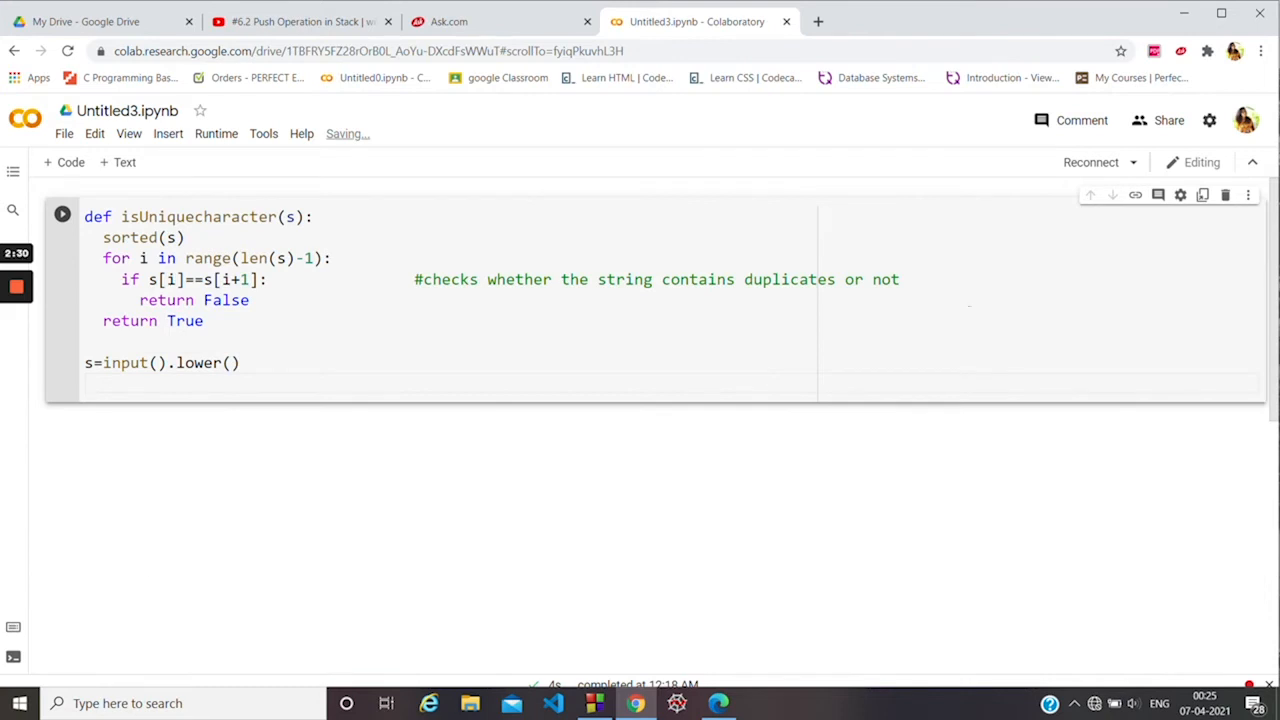
Start the condition line if isUniquecharacter(s):.
text(if)
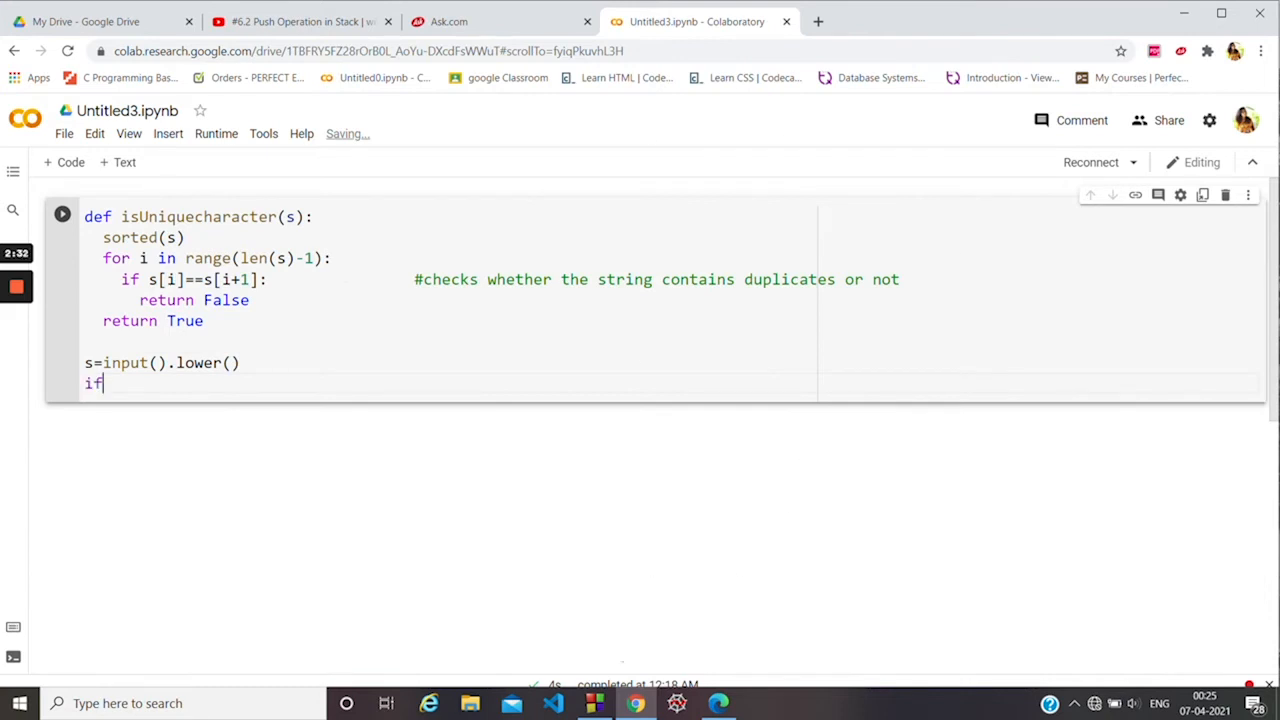
text(is)
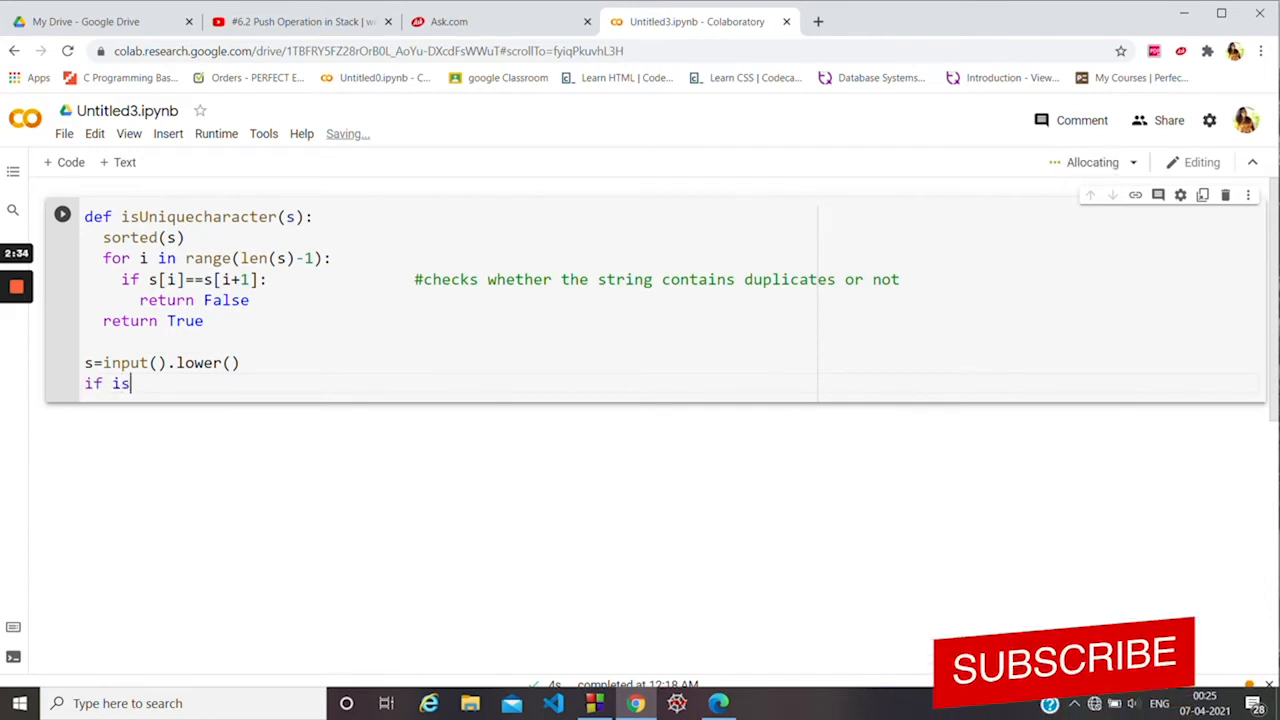
text(Uni)
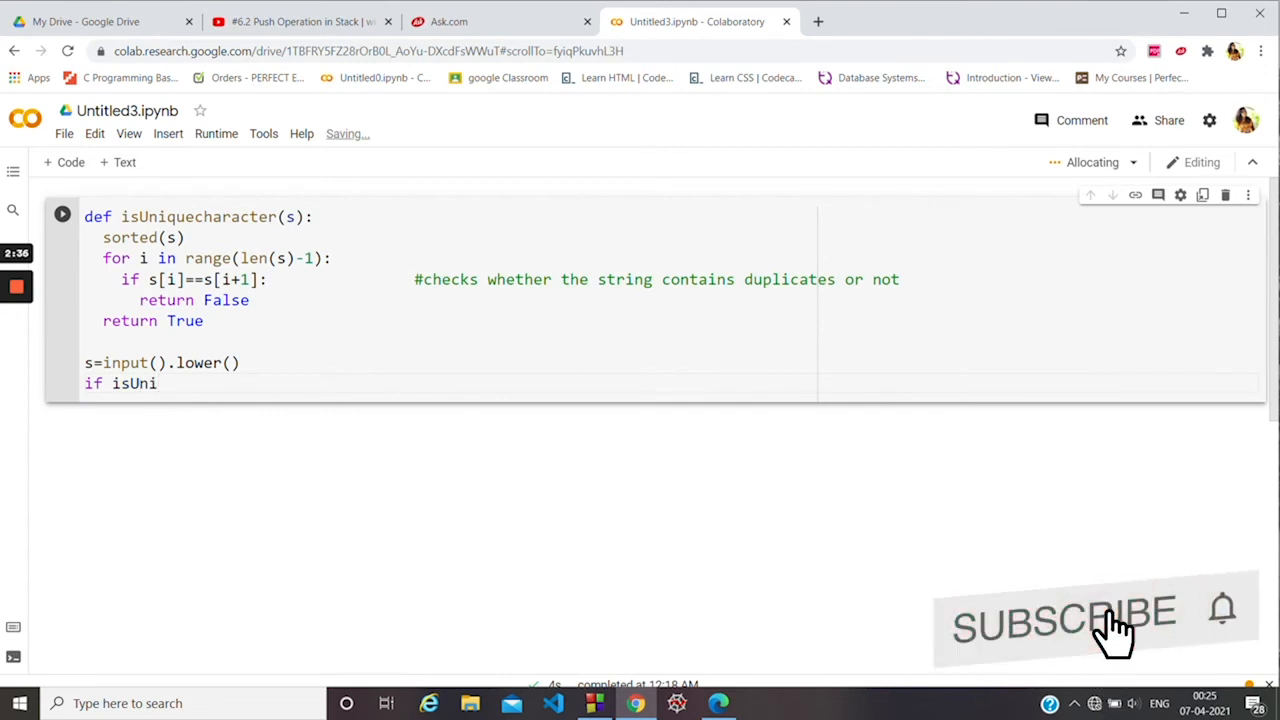
text(quech)
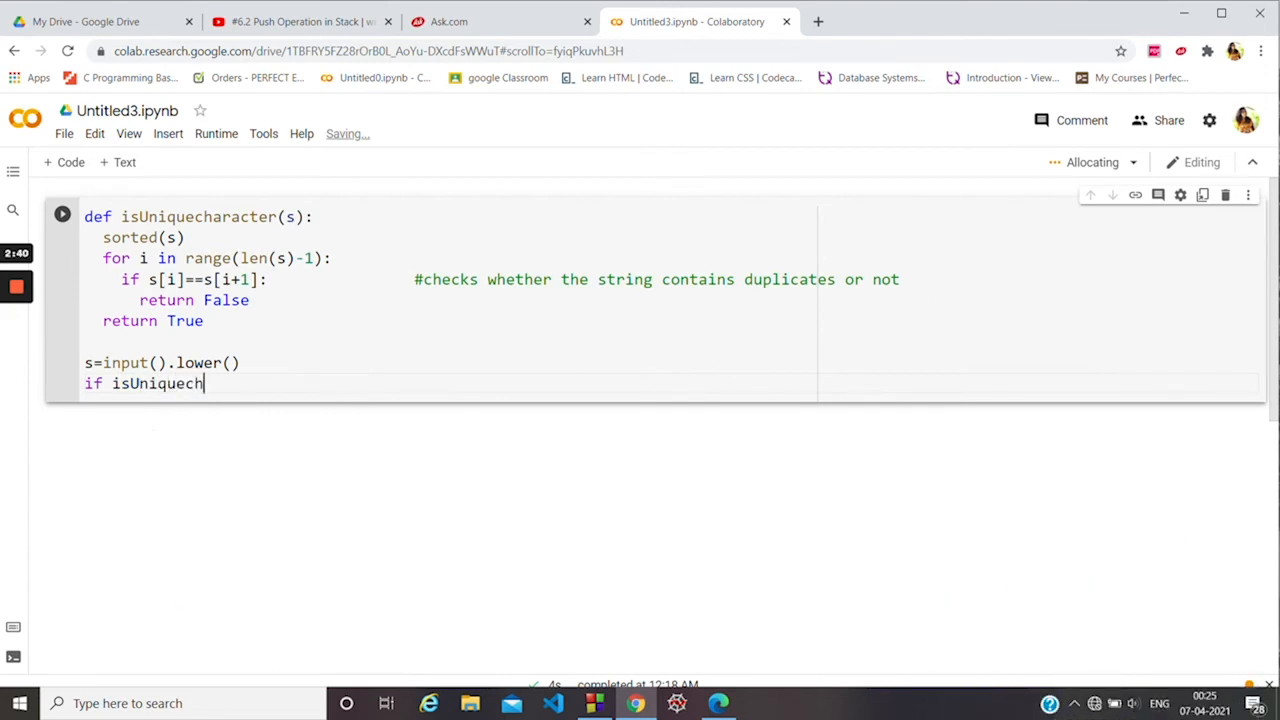
text(aracter)
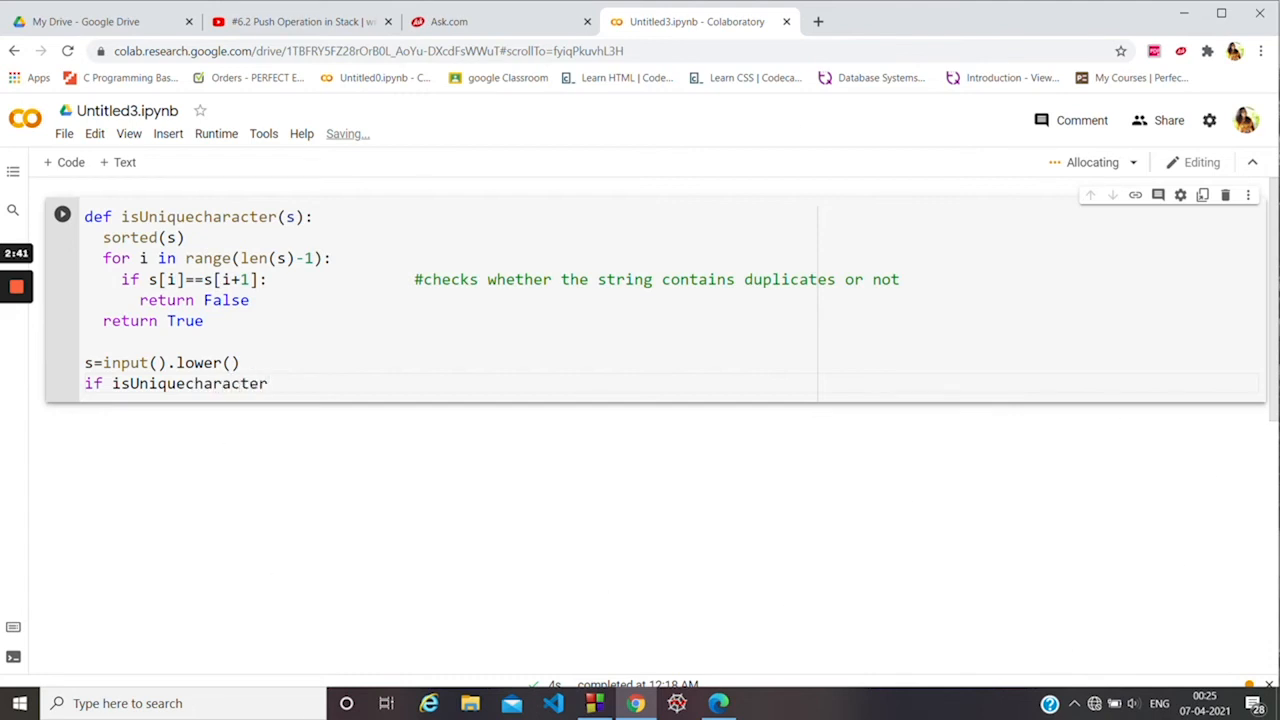
text((s))
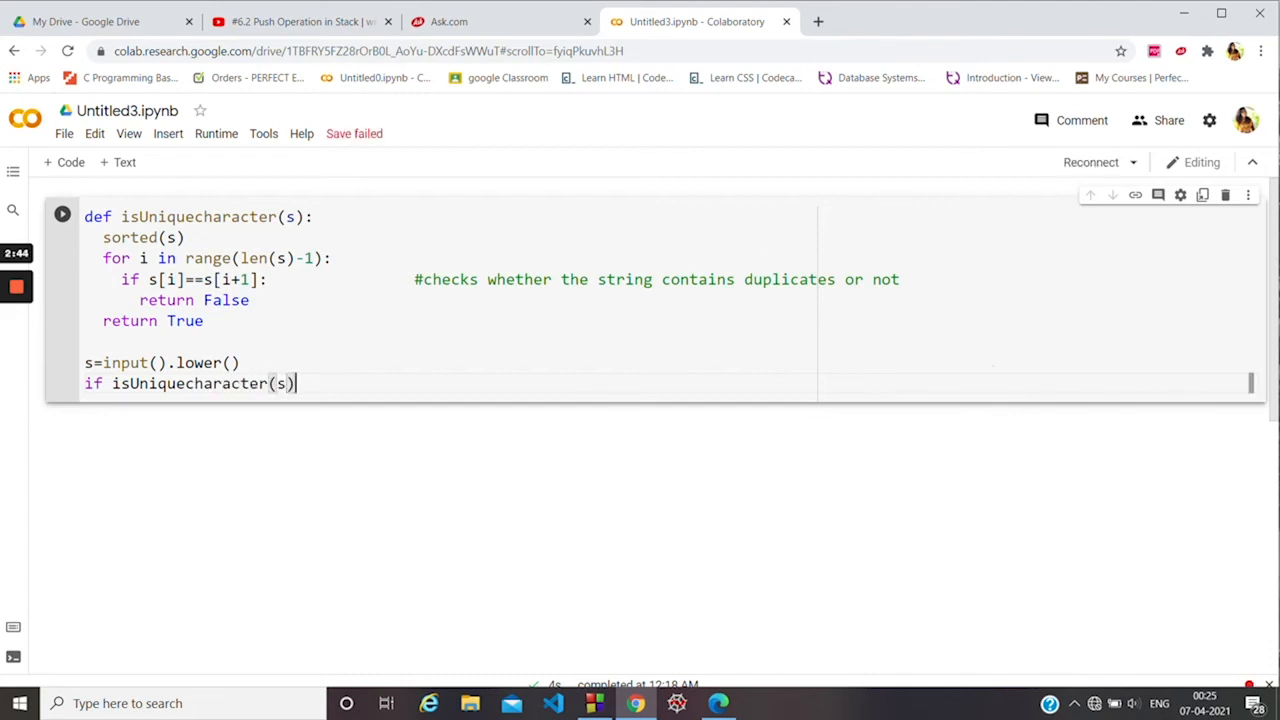
text(:)
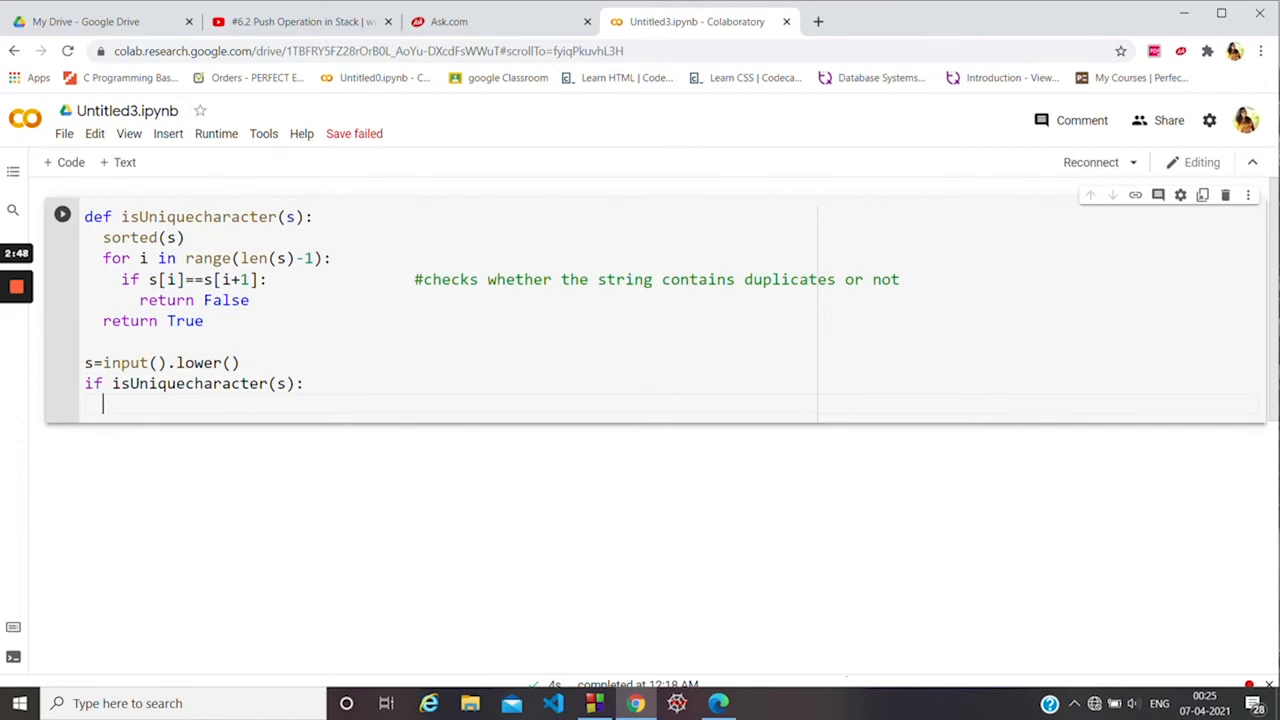
Print 'contains all unique elements' under if, and 'contains duplicate elements' under else.
text(print("The string",s,"contains all unique elements"))
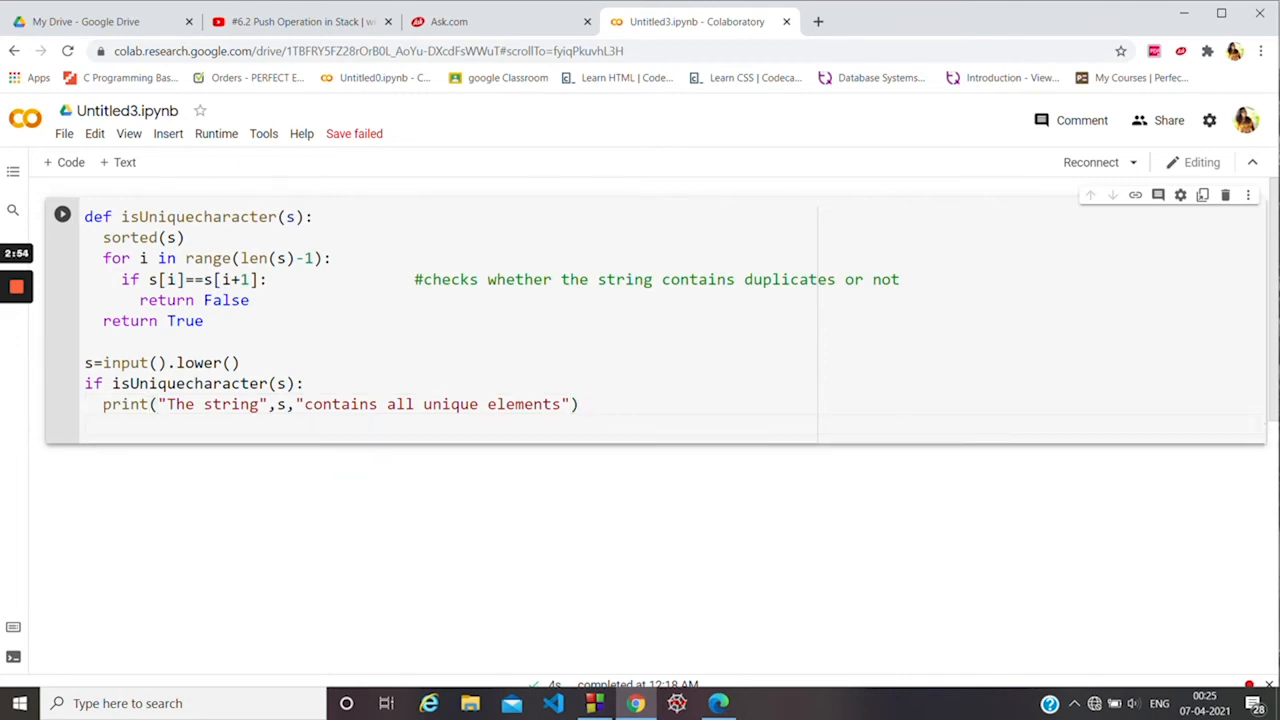
text(else:)
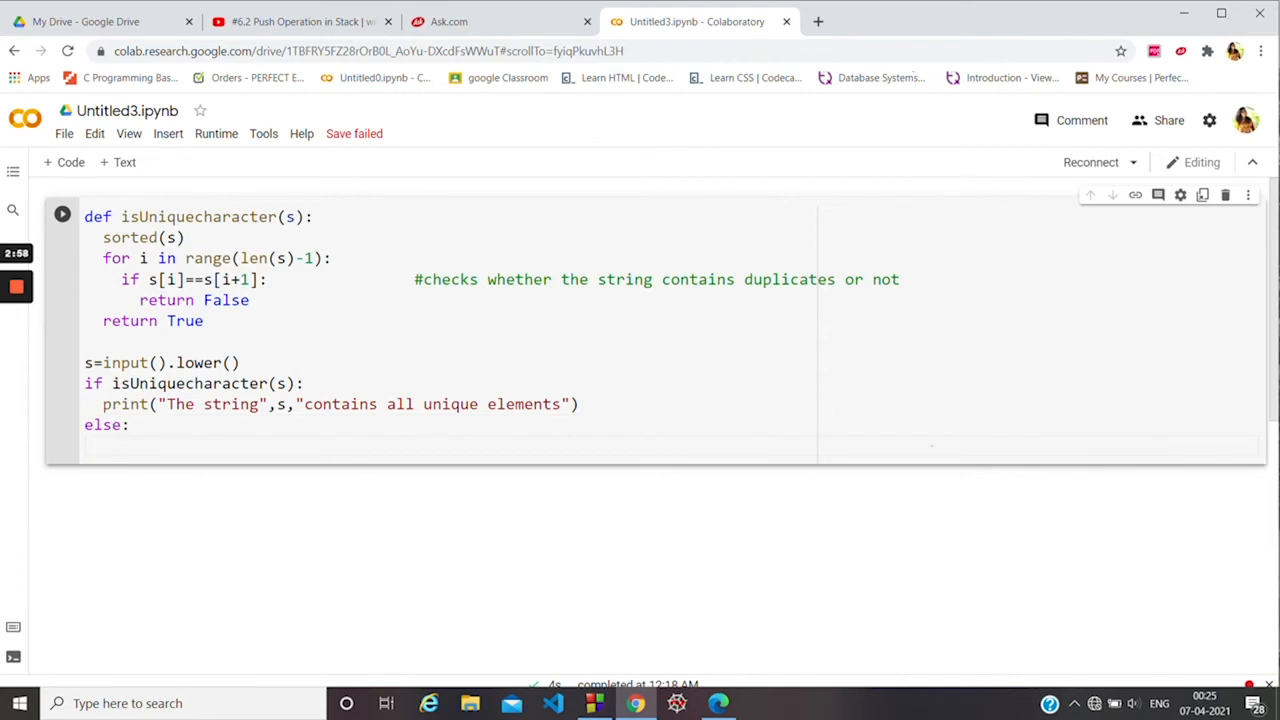
text(print("The string",s,"contains all unique elements"))
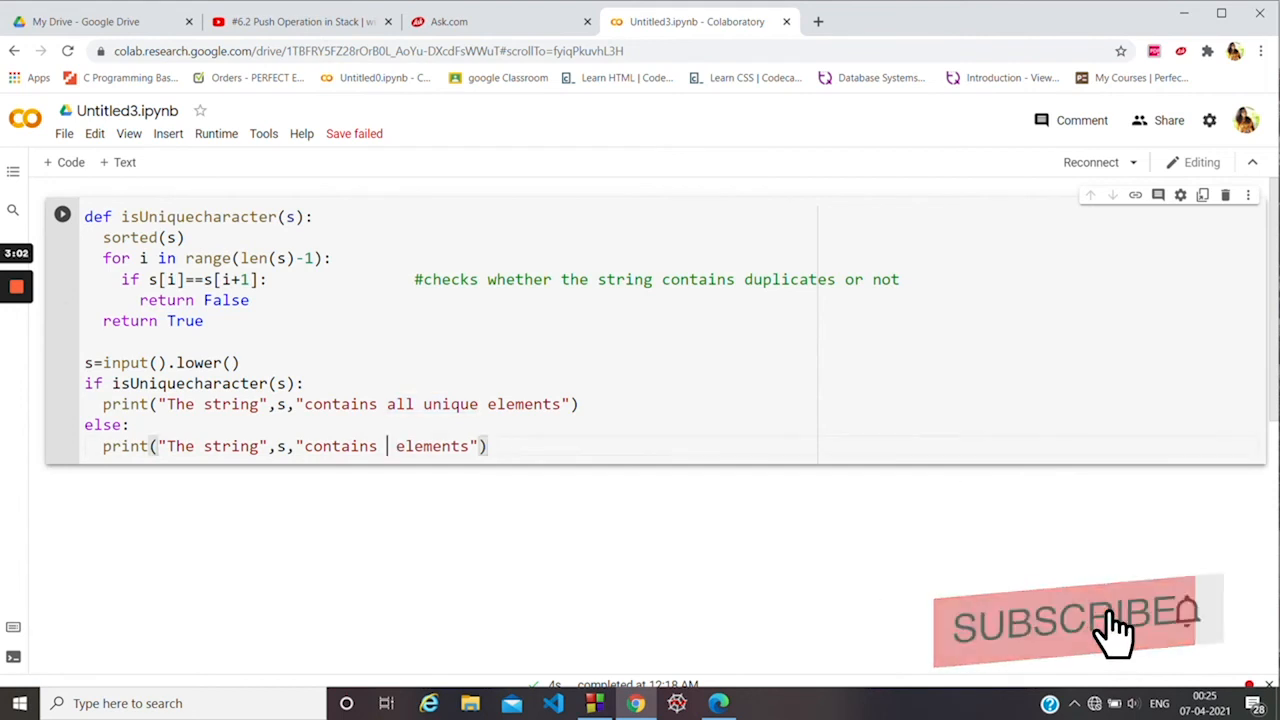
text(duplica)
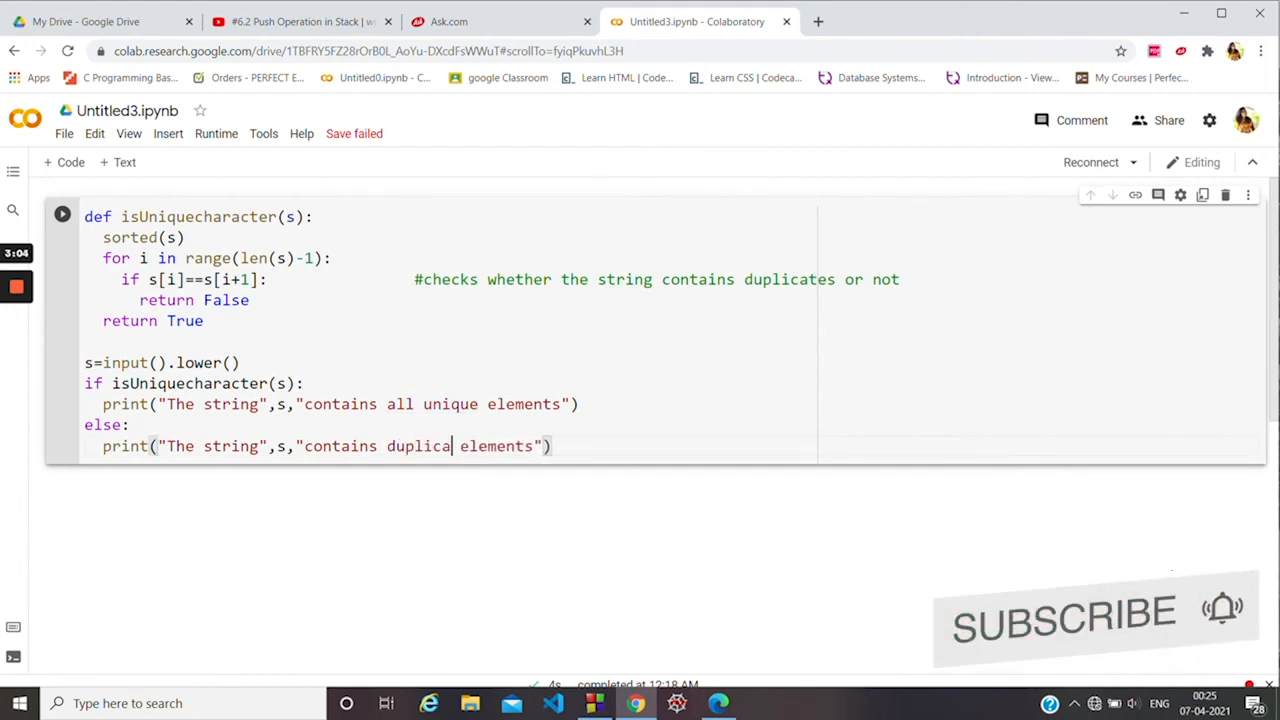
text(te)
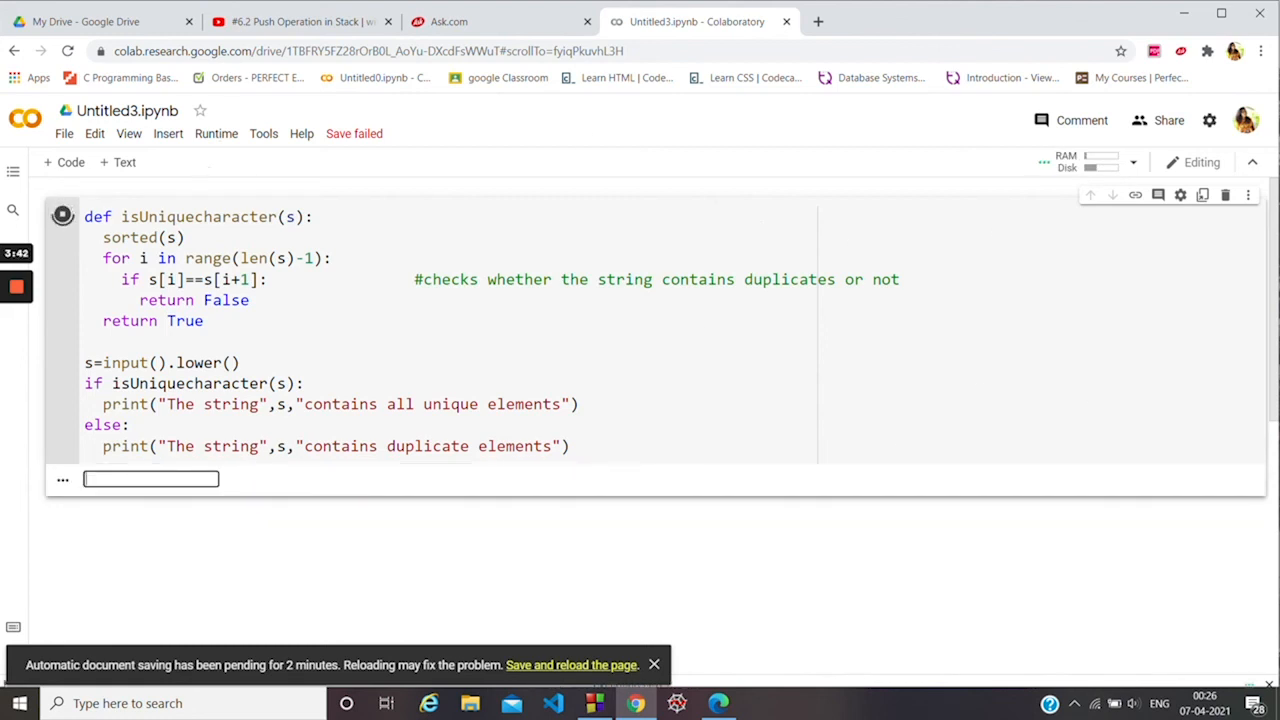
Enter geek as the test string in the running cell's input box.
text(geek)
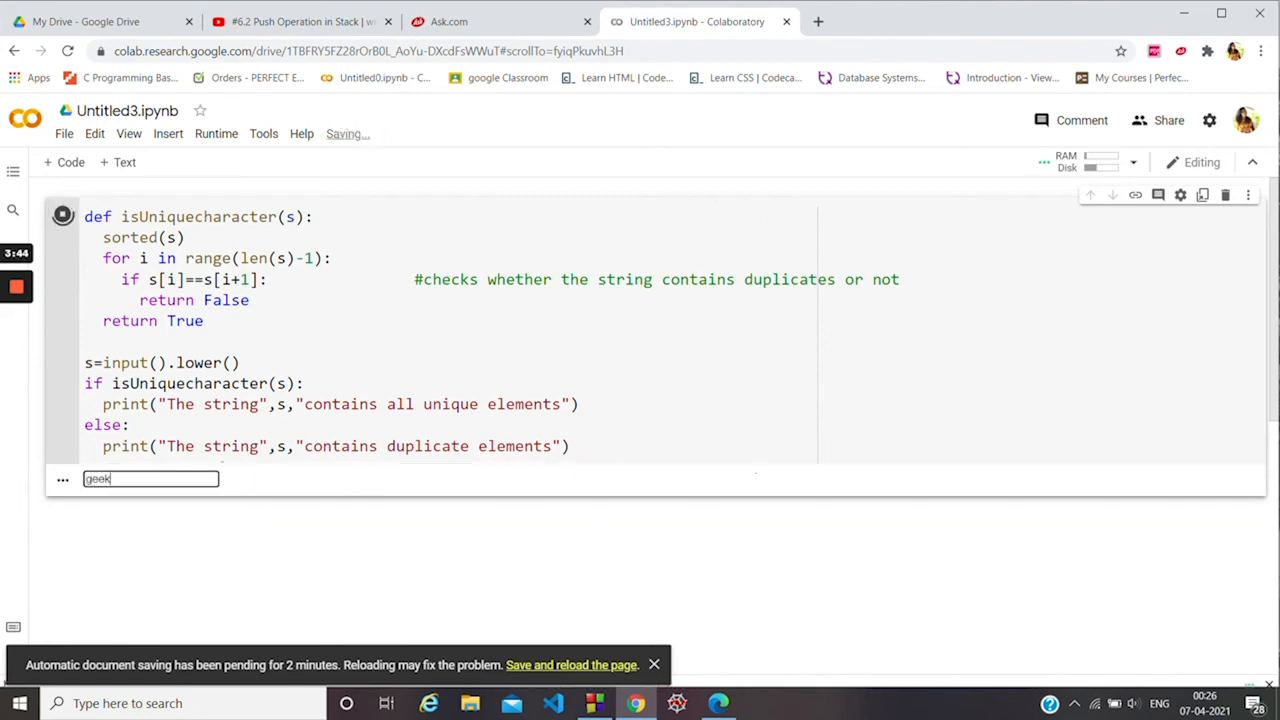
key(Enter)
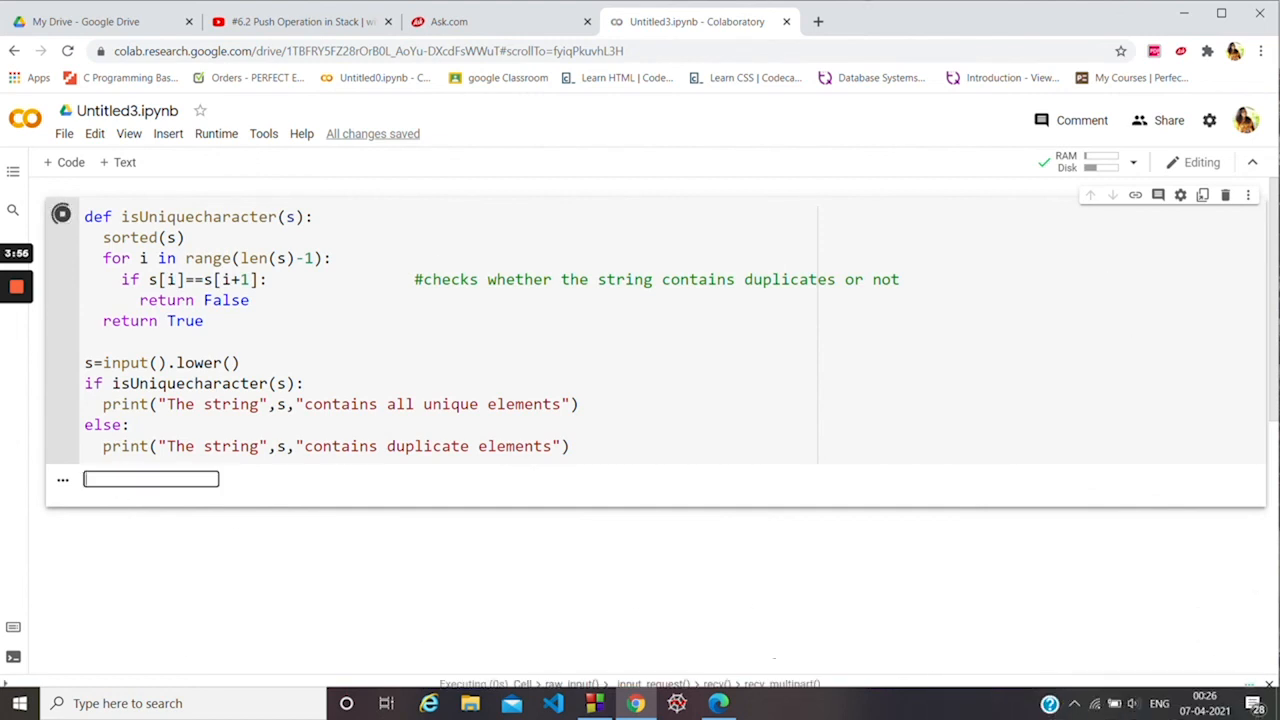
Enter abcd as the test string, getting the all-unique-elements result.
text(a)
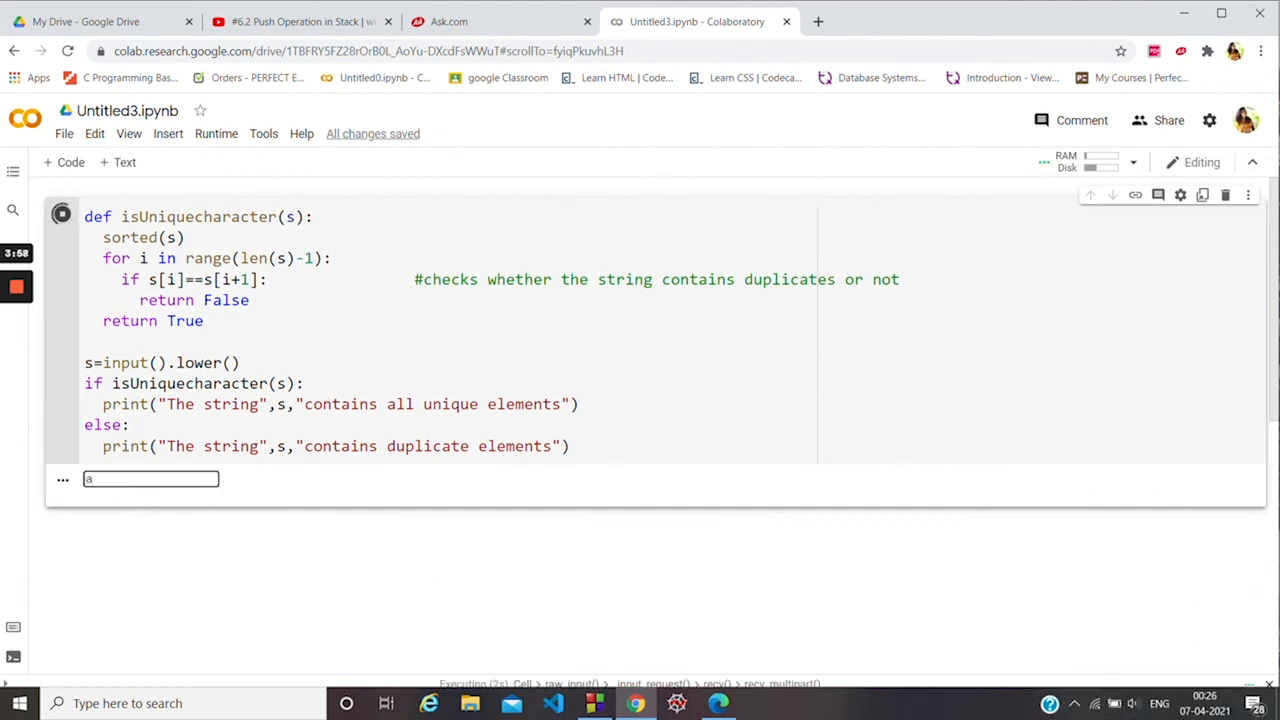
text(bcd)
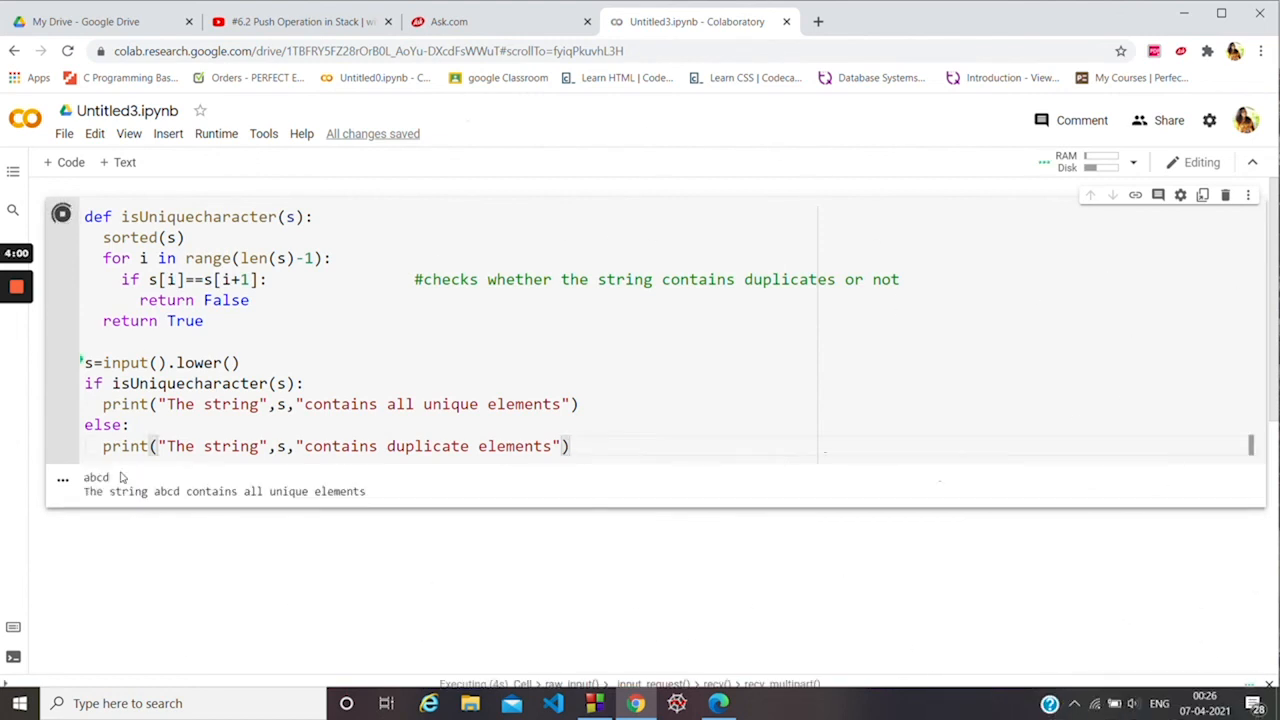